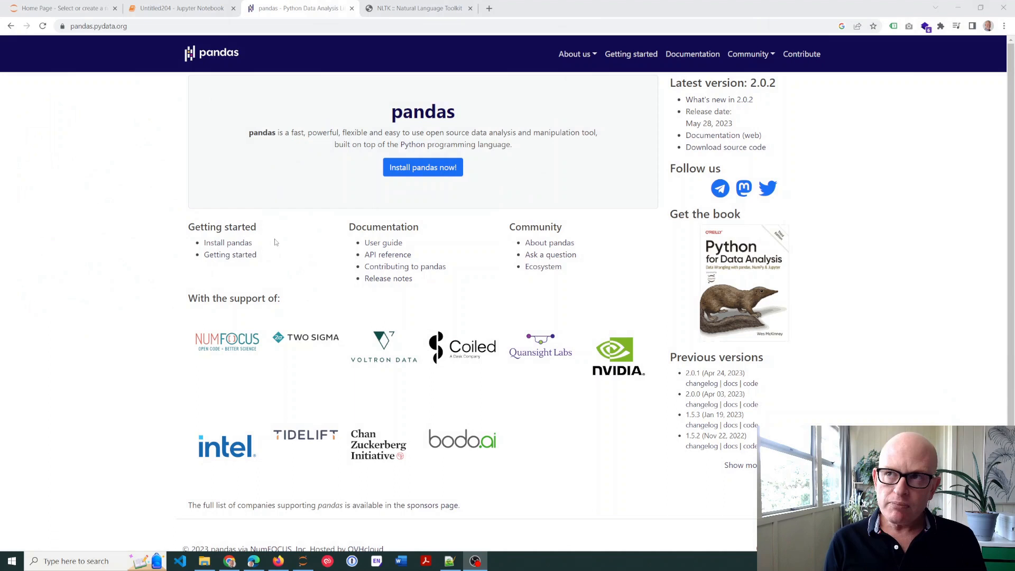
pyautogui.moveTo(383, 124)
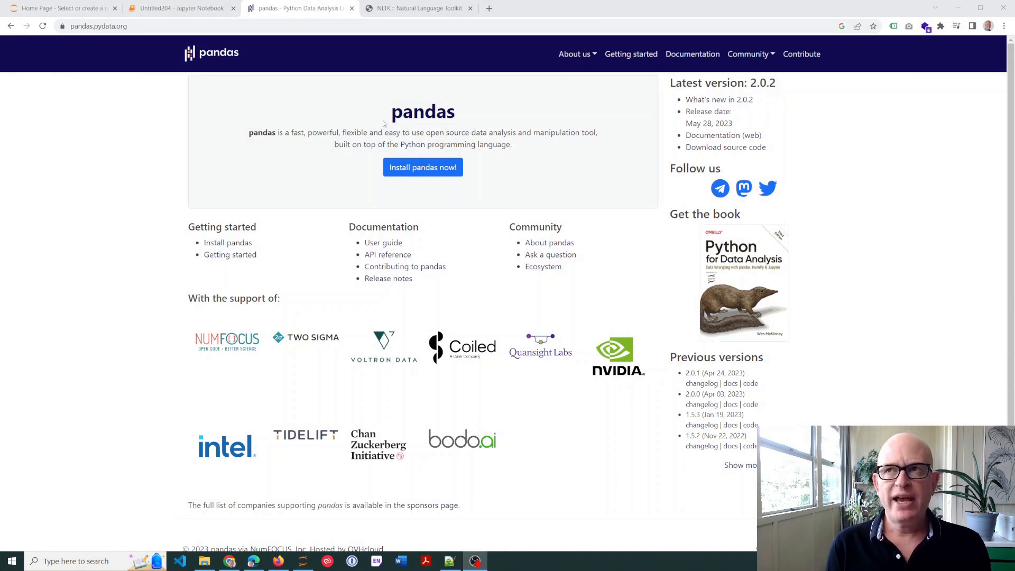
# Flip between the pandas and NLTK browser pages, ending on the NLTK homepage
pyautogui.click(417, 8)
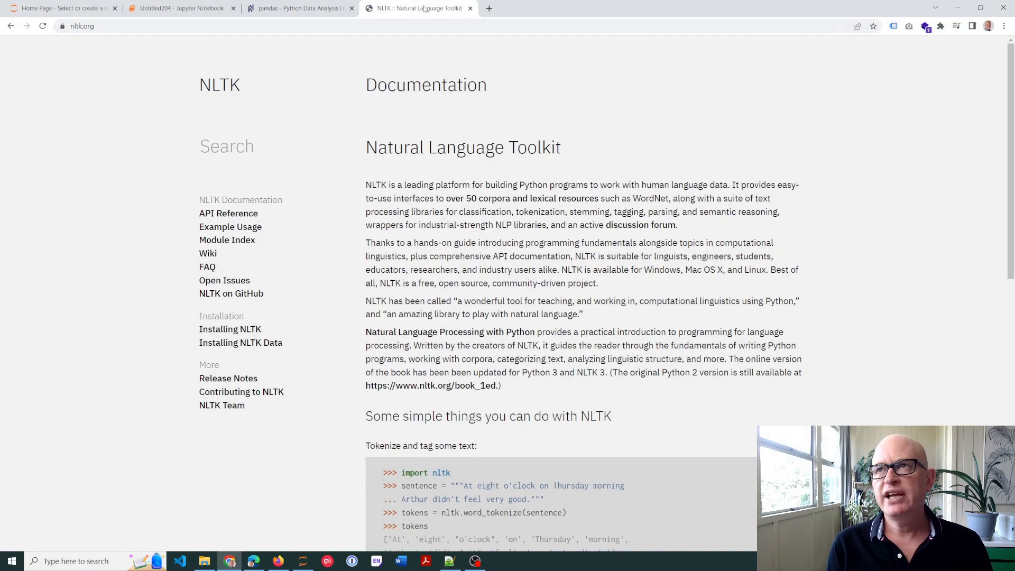
pyautogui.click(298, 7)
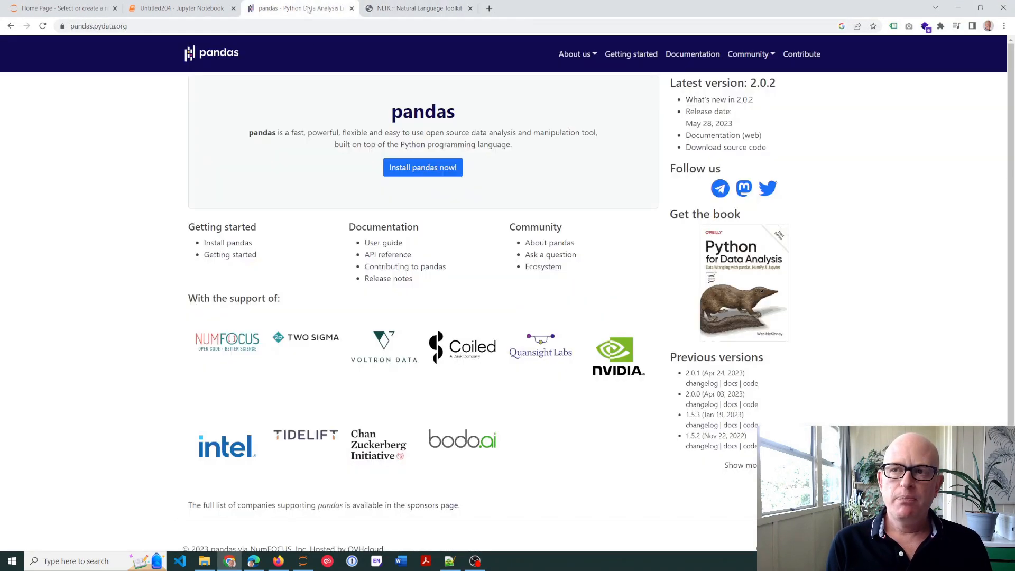
pyautogui.moveTo(355, 177)
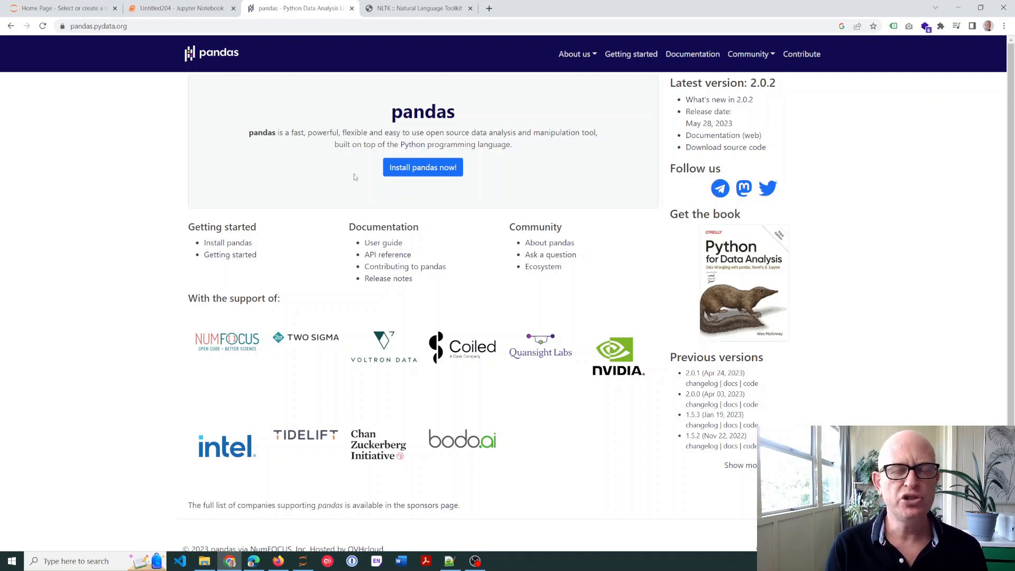
pyautogui.click(417, 8)
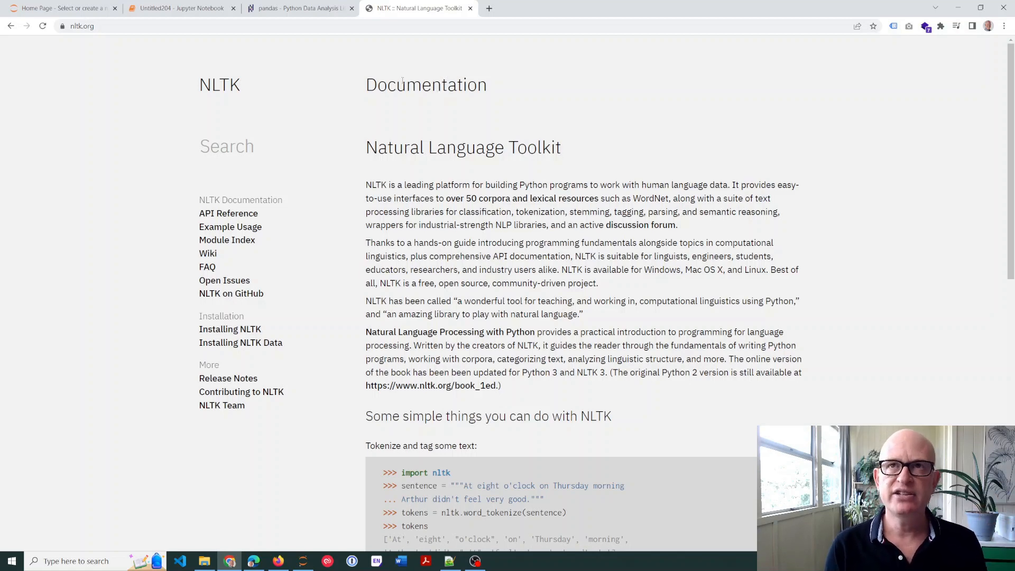
# Switch to the Untitled204 Jupyter notebook
pyautogui.click(180, 7)
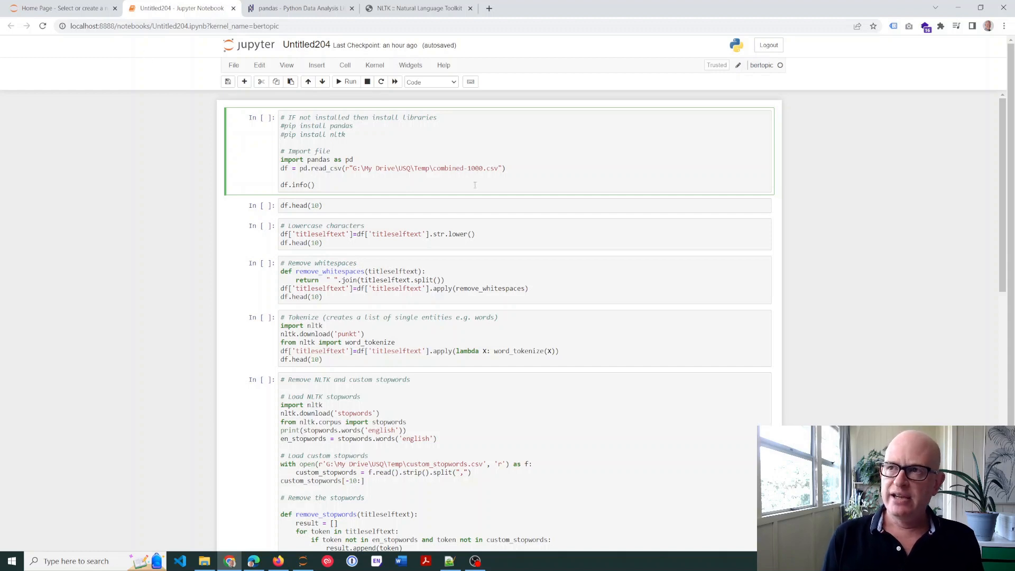
# Locate combined-1000.csv in the Temp folder and open it in Excel
pyautogui.doubleClick(473, 168)
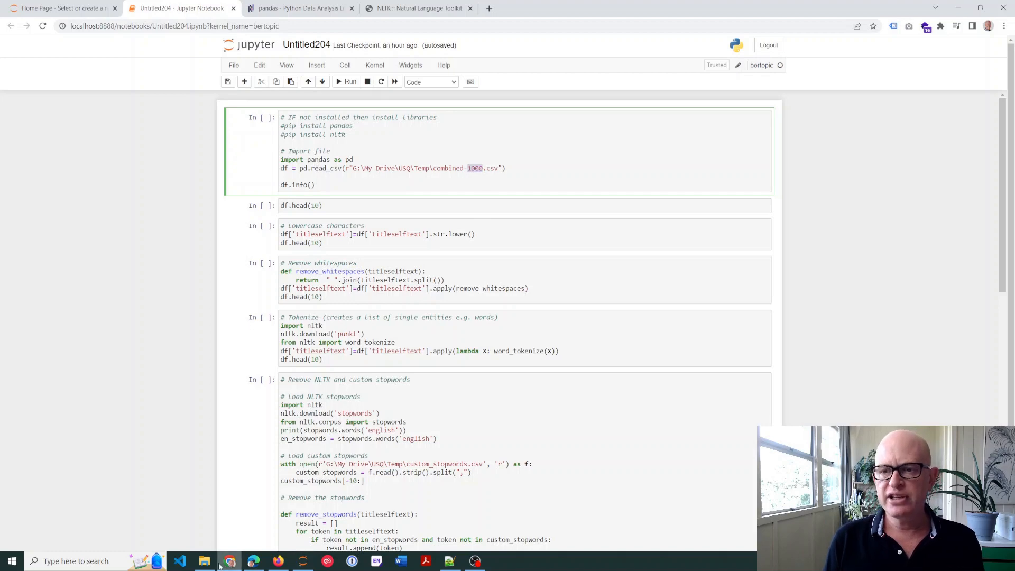
pyautogui.click(204, 560)
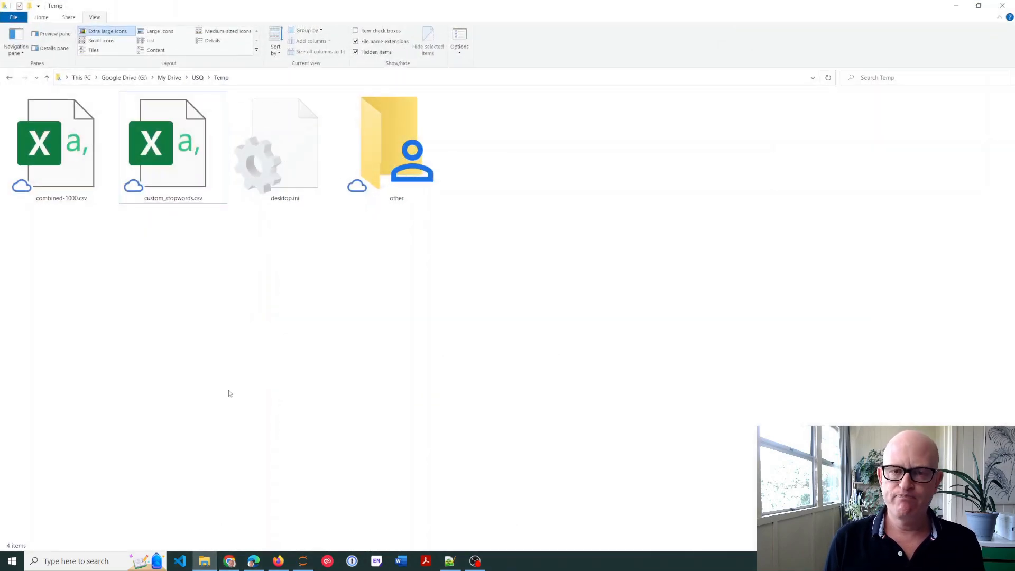
pyautogui.click(61, 147)
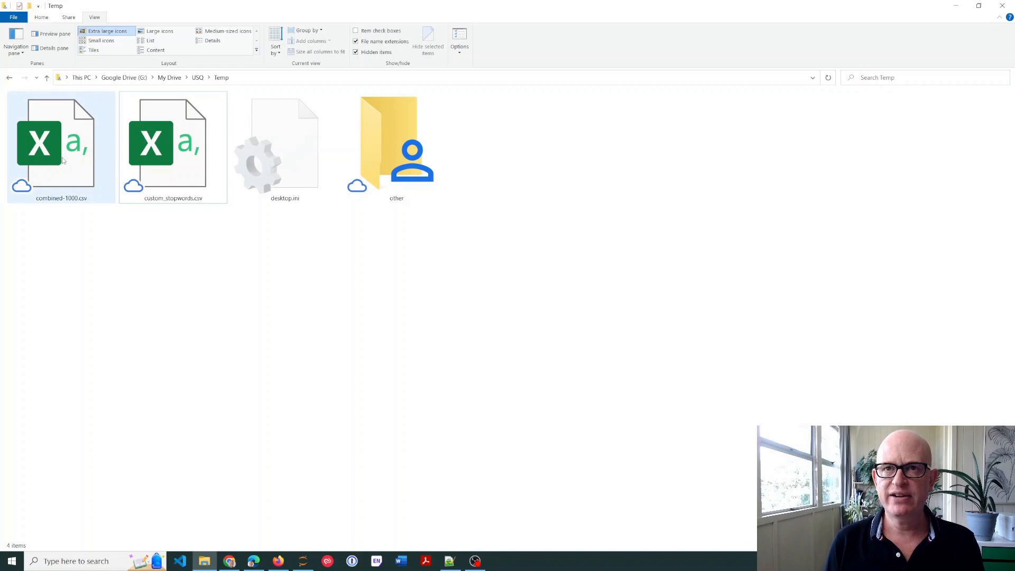
pyautogui.doubleClick(61, 147)
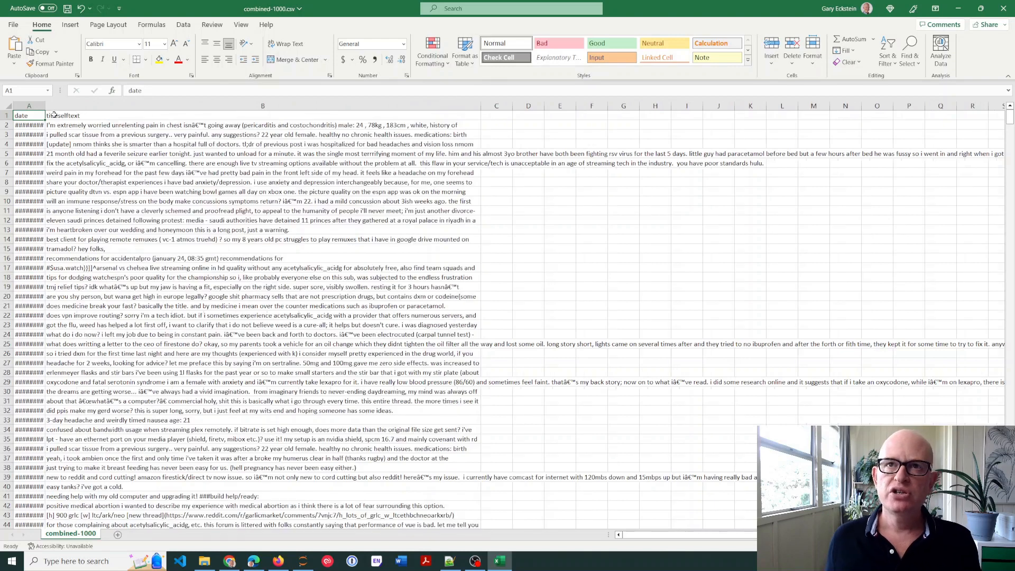
# Widen column A to show full dates, read posts in B2 and B7, then close the workbook
pyautogui.moveTo(45, 105); pyautogui.dragTo(56, 106)
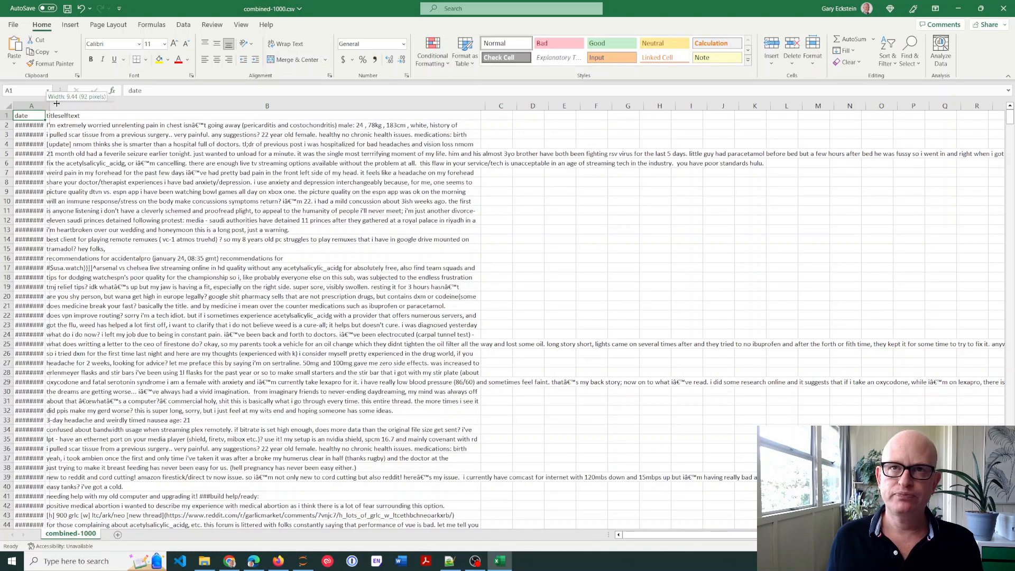
pyautogui.moveTo(45, 106); pyautogui.dragTo(41, 105)
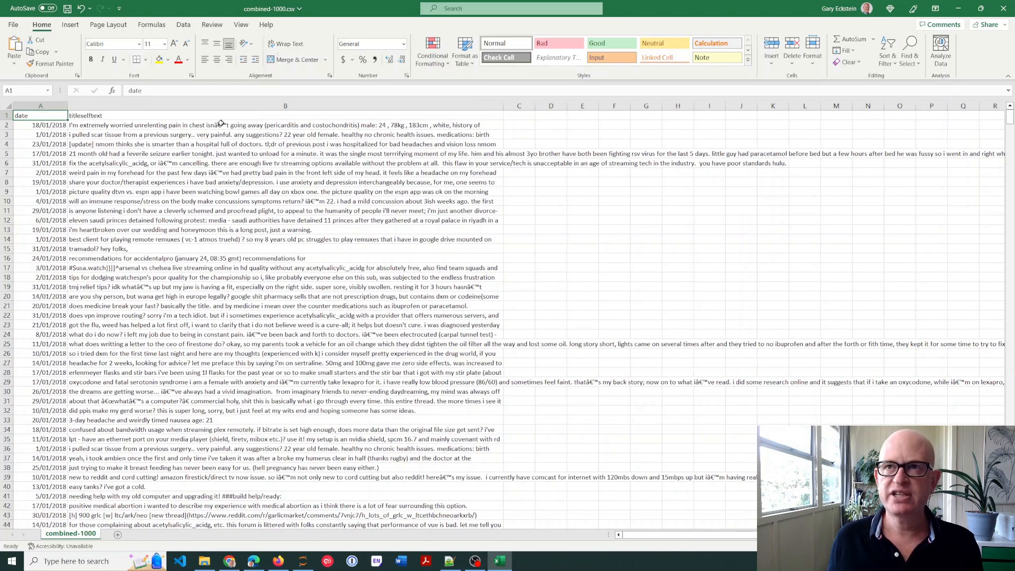
pyautogui.click(284, 124)
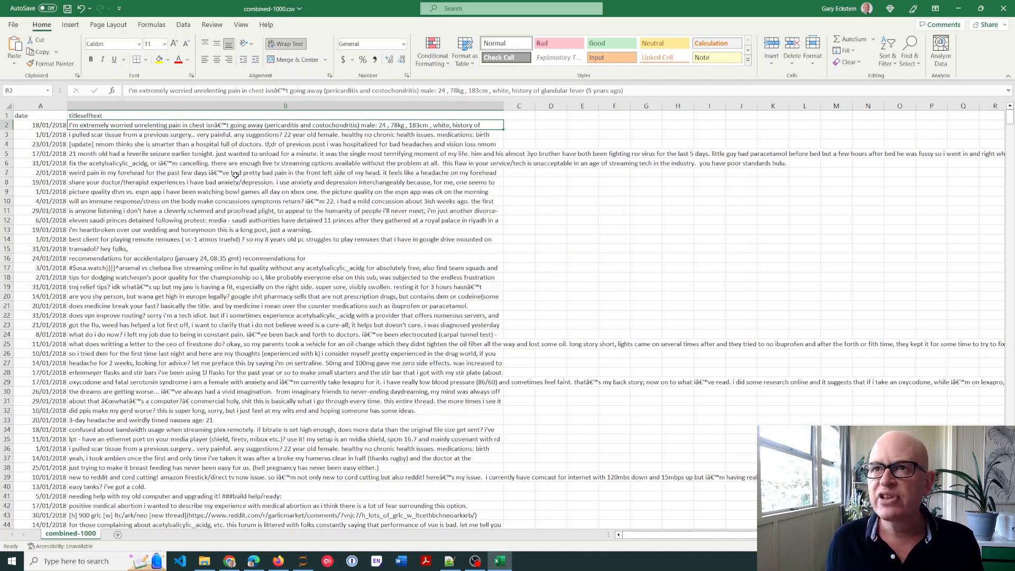
pyautogui.click(284, 172)
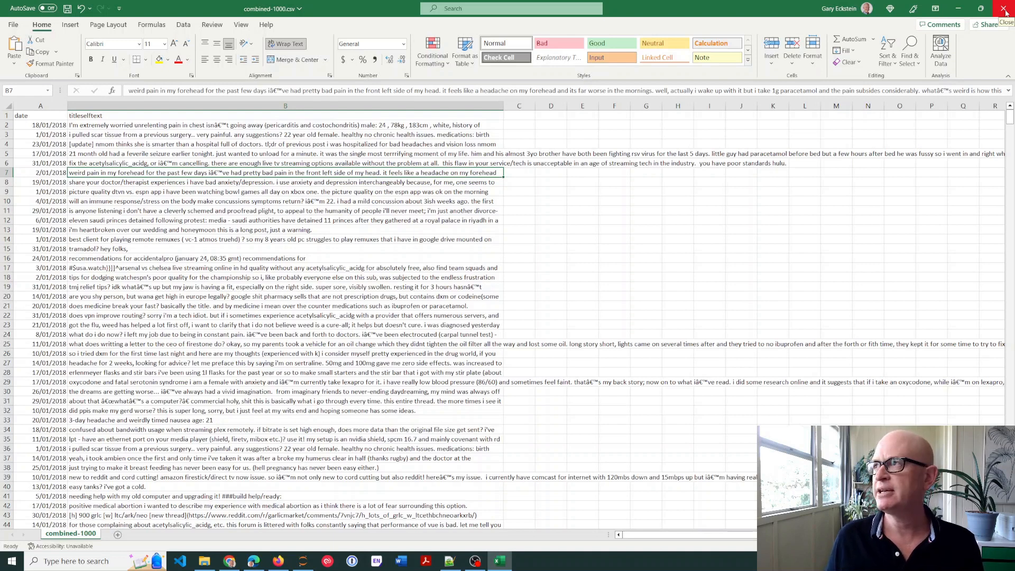
pyautogui.click(1005, 7)
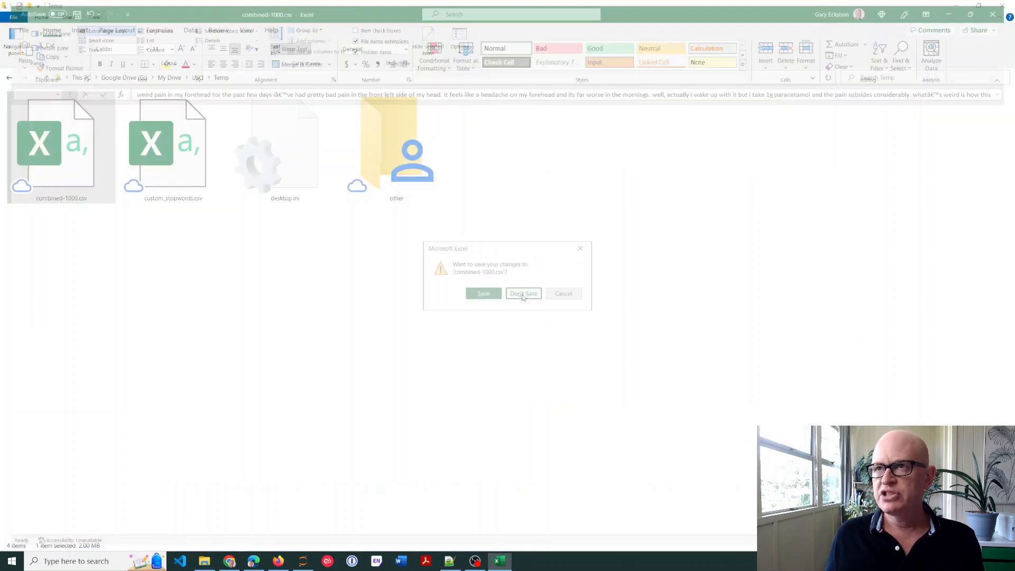
# Discard the workbook changes and return to the Untitled204 notebook
pyautogui.click(523, 292)
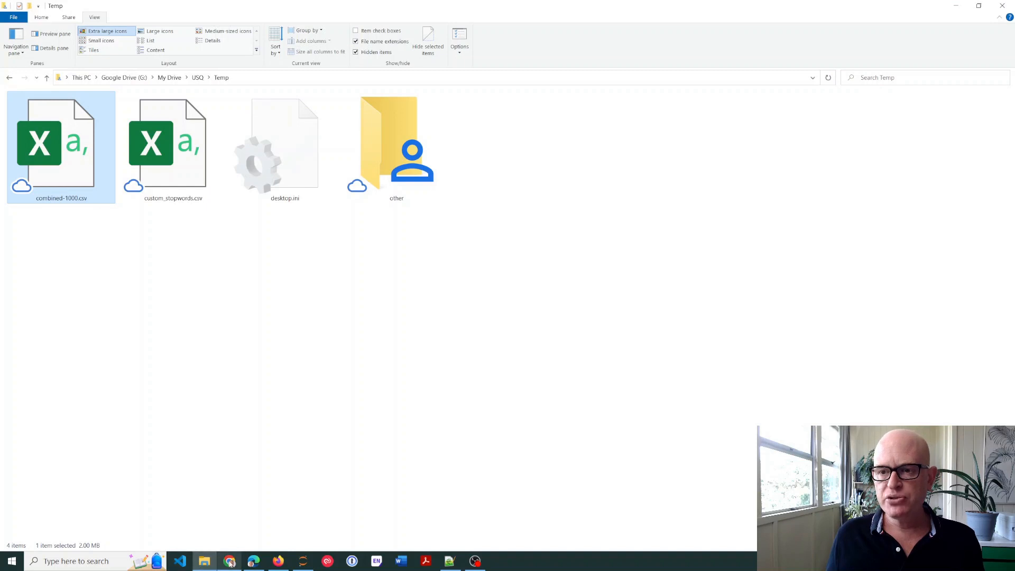
pyautogui.moveTo(301, 560)
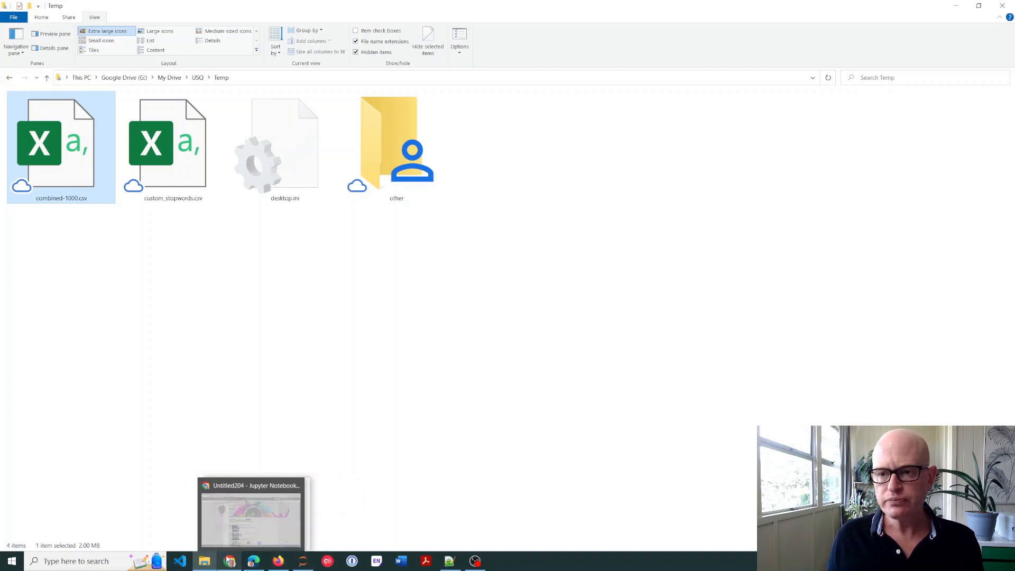
pyautogui.click(250, 514)
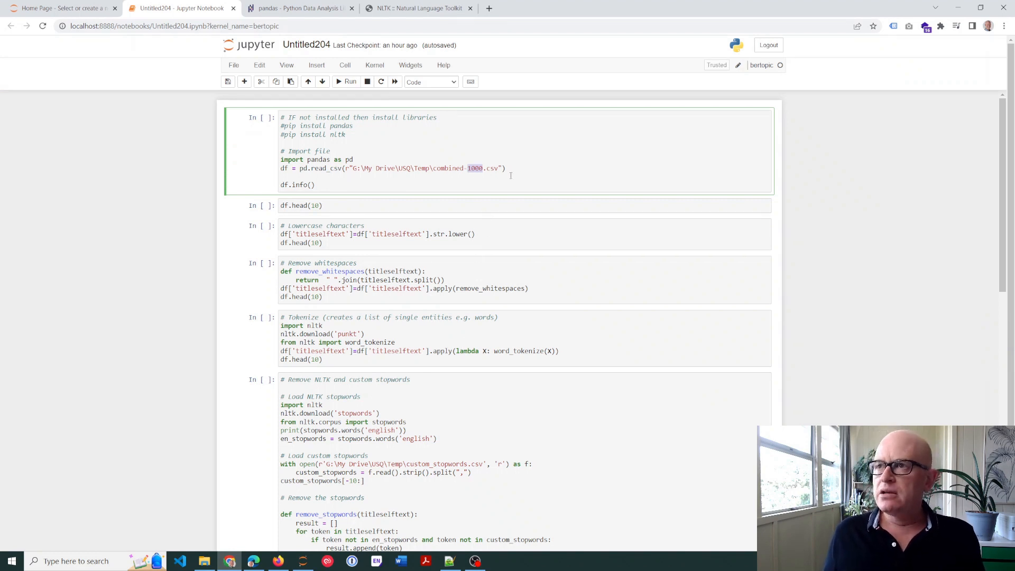
# Run the CSV-loading cell (1000 rows, date and titleselftext) and show df.head(10)
pyautogui.click(349, 81)
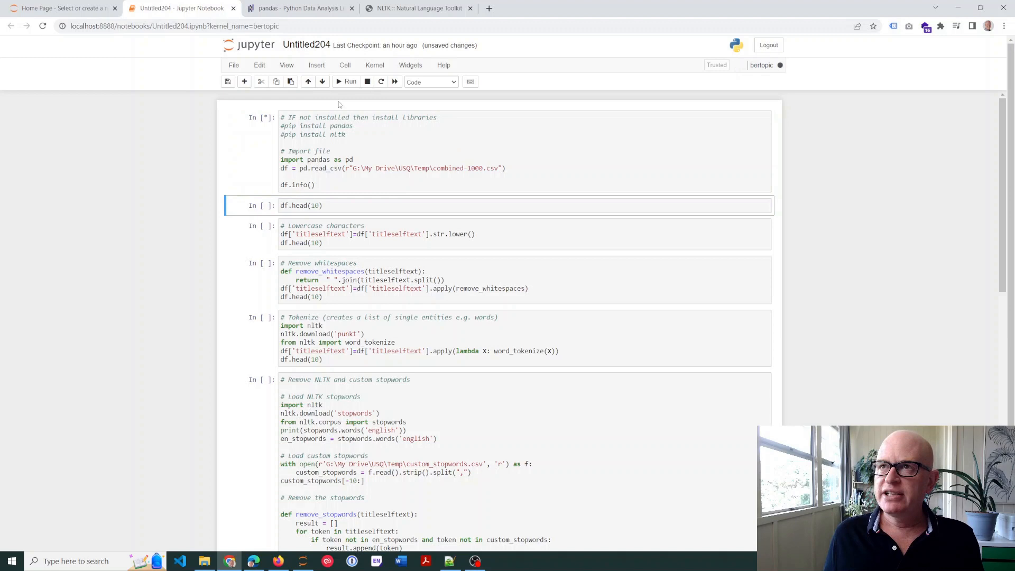
pyautogui.click(350, 82)
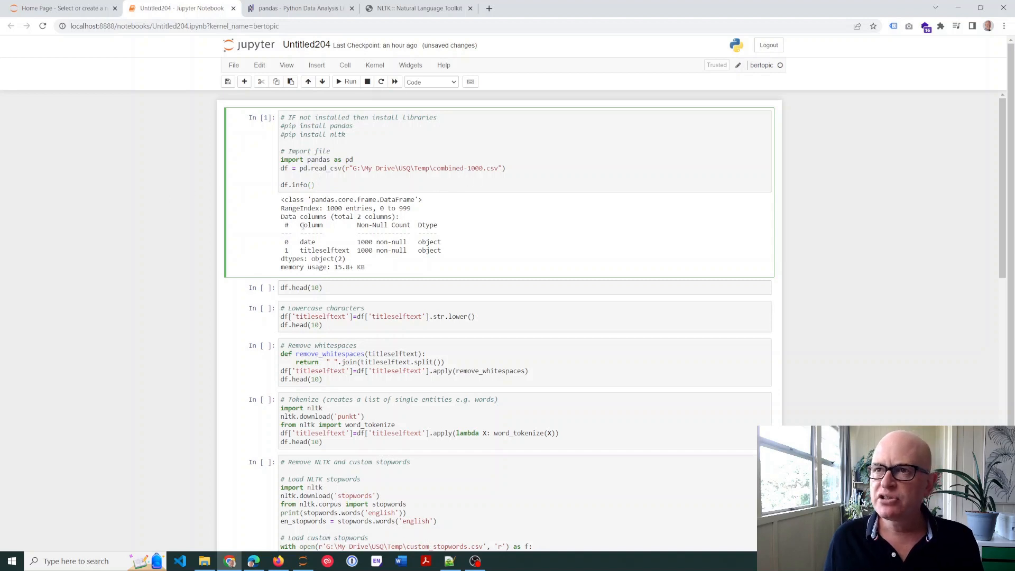
pyautogui.doubleClick(348, 208)
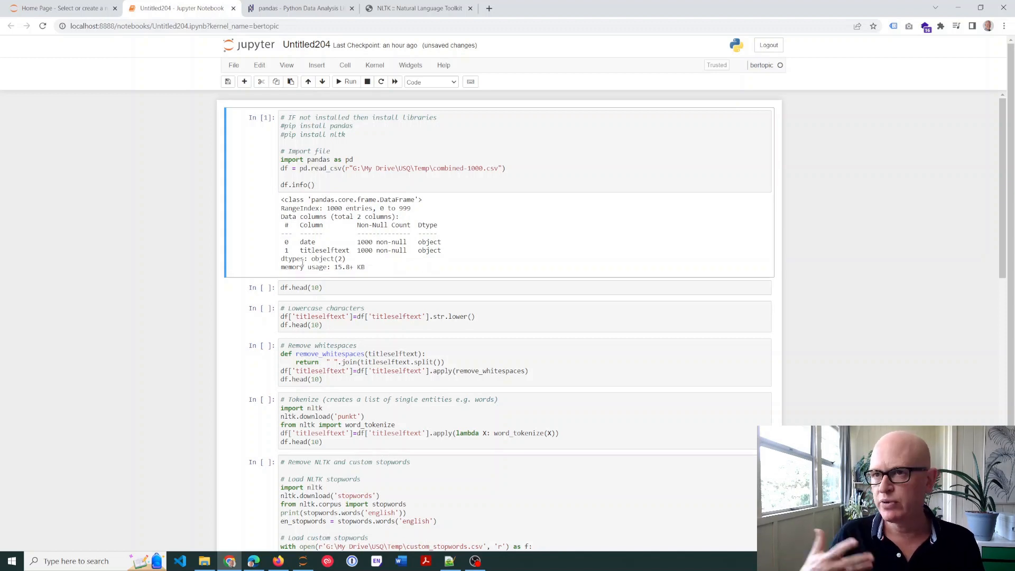
pyautogui.click(350, 81)
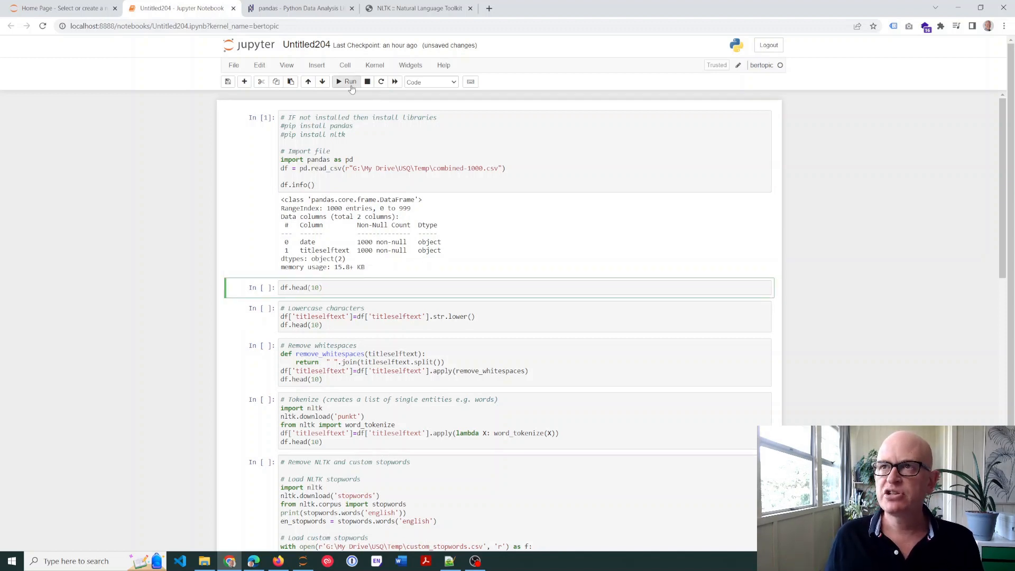
pyautogui.click(350, 81)
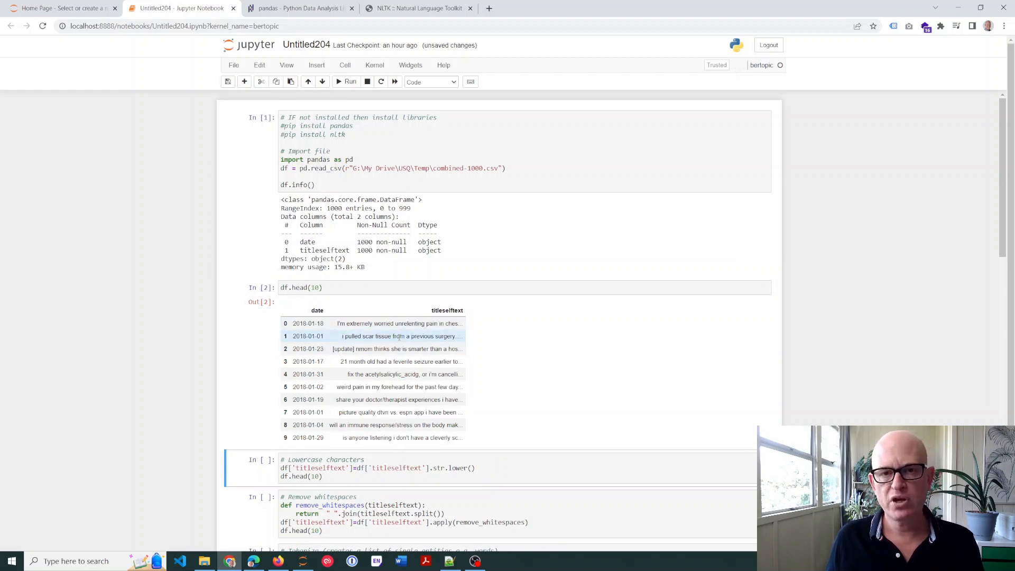
pyautogui.scroll(-3)
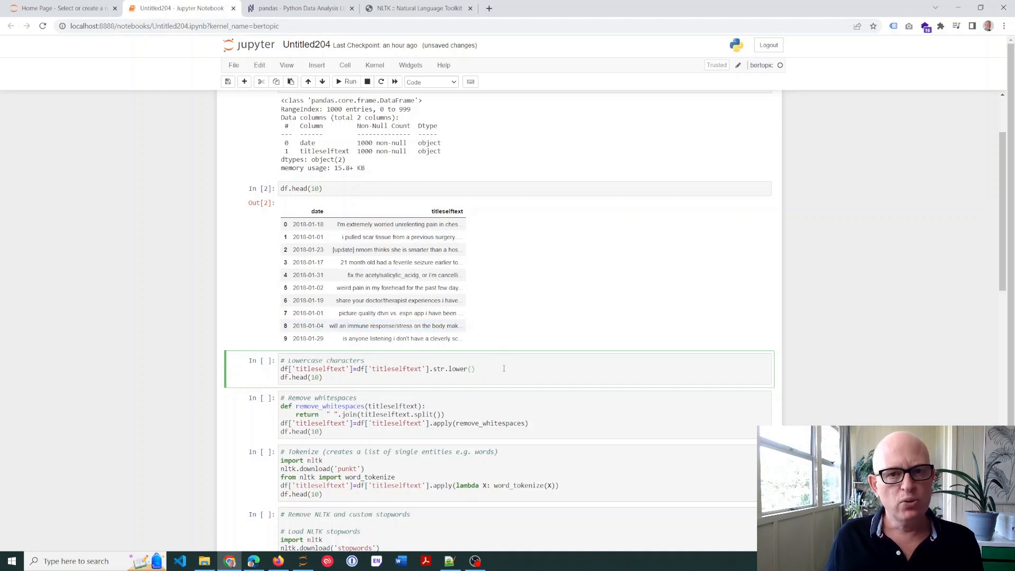
pyautogui.moveTo(503, 368)
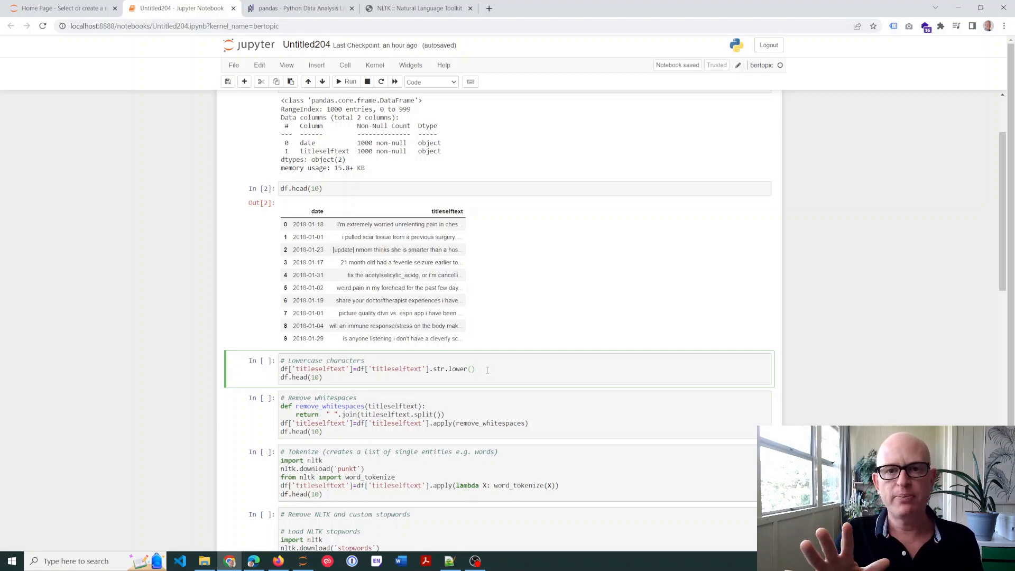
# Run the lowercase-conversion cell and move down to the whitespace-removal cell
pyautogui.click(350, 82)
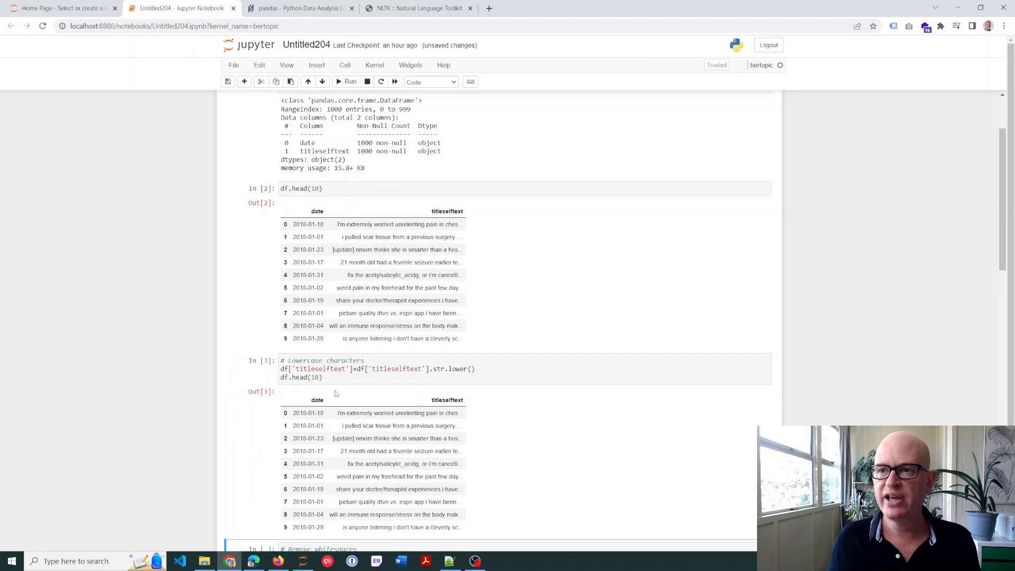
pyautogui.scroll(-3)
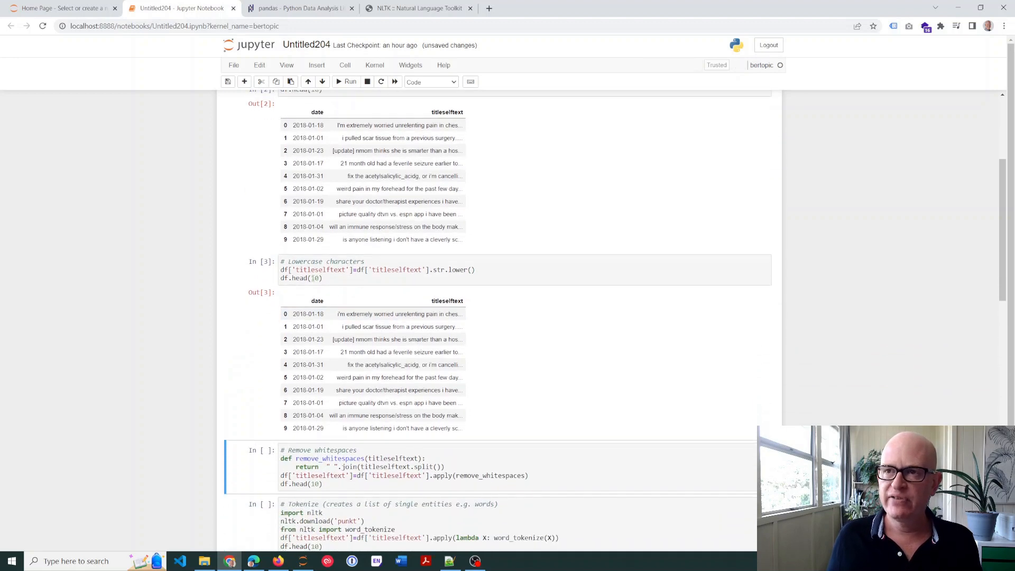
pyautogui.click(323, 278)
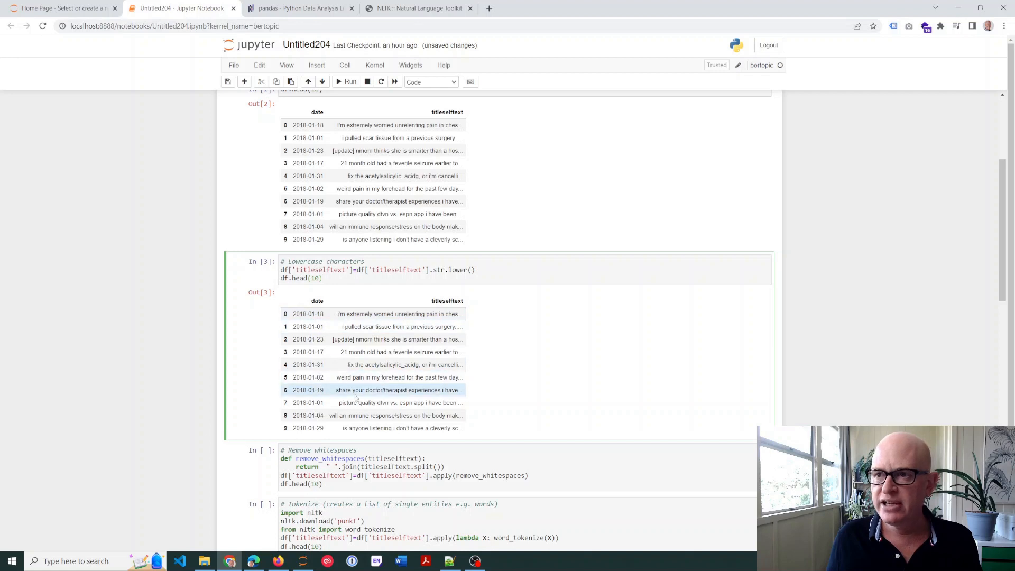
pyautogui.scroll(-3)
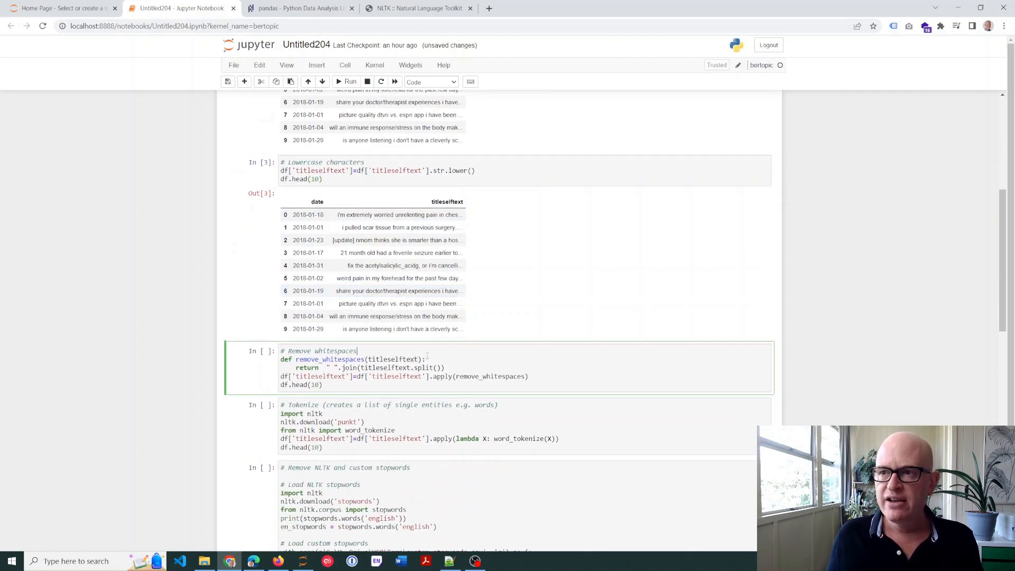
pyautogui.scroll(-3)
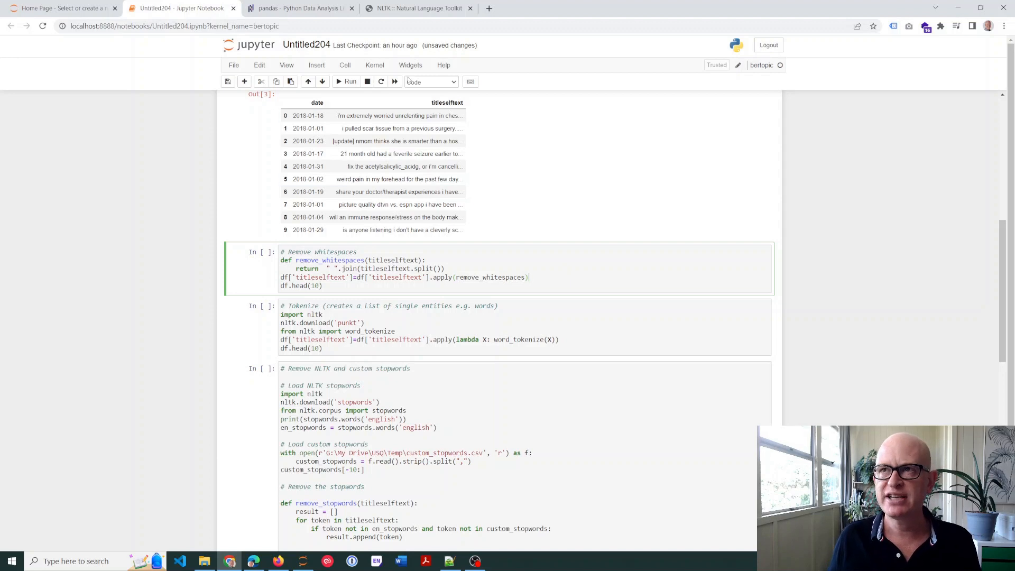
# Run the whitespace-removal cell and review its ten cleaned rows
pyautogui.click(346, 82)
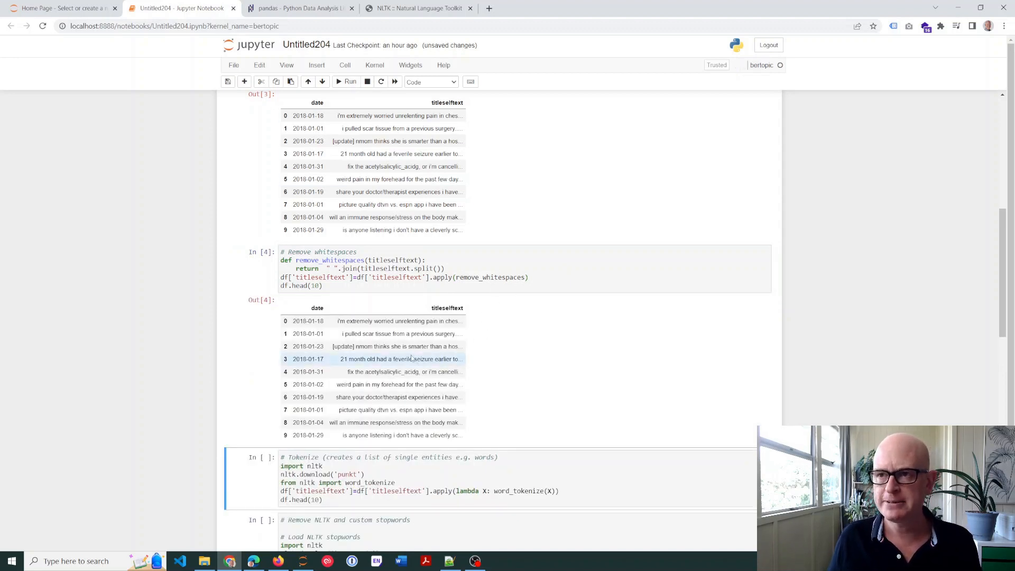
pyautogui.scroll(-3)
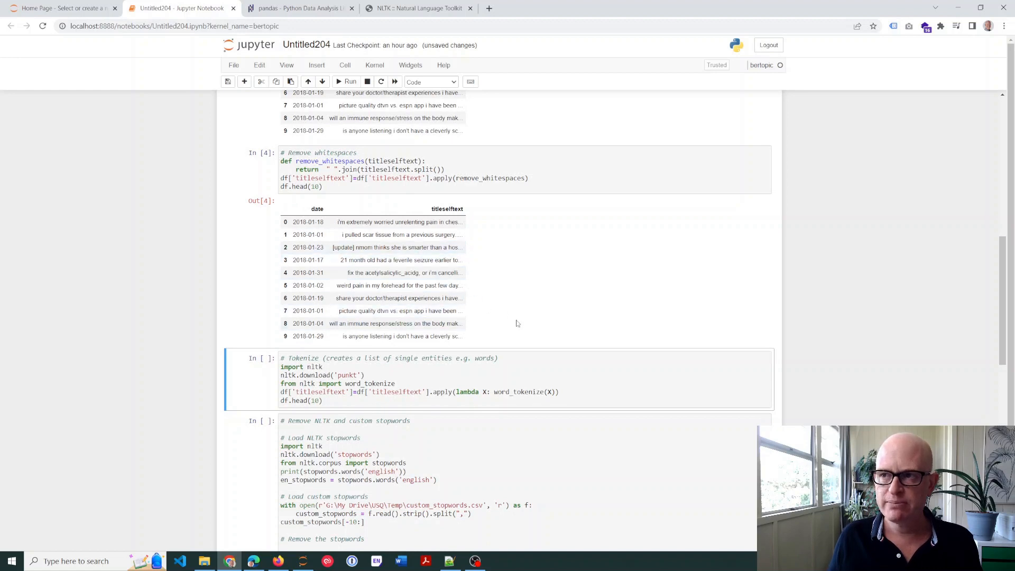
pyautogui.scroll(-3)
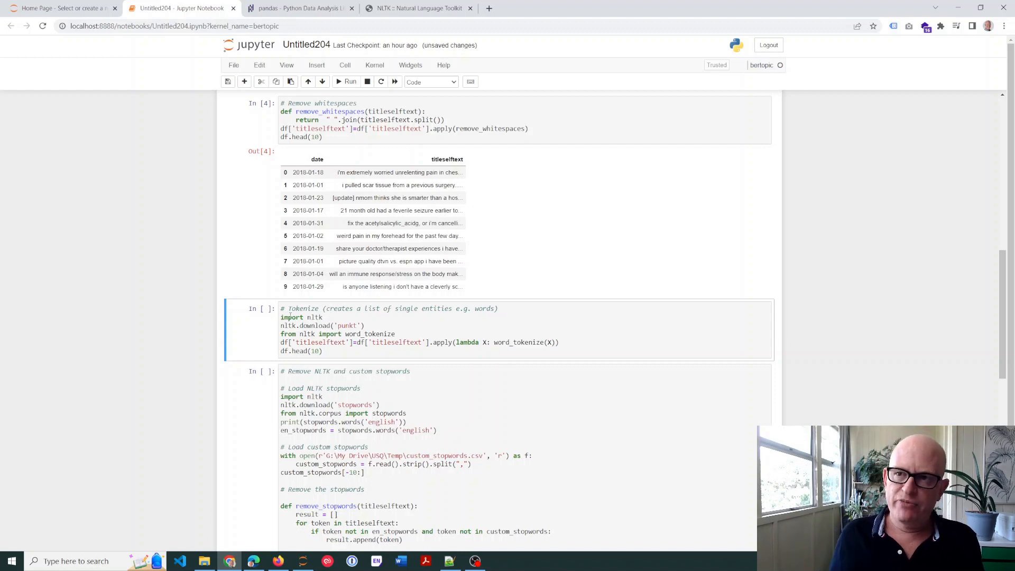
# Re-run the whitespace-removal cell so it becomes In [5] with a fresh preview
pyautogui.doubleClick(313, 317)
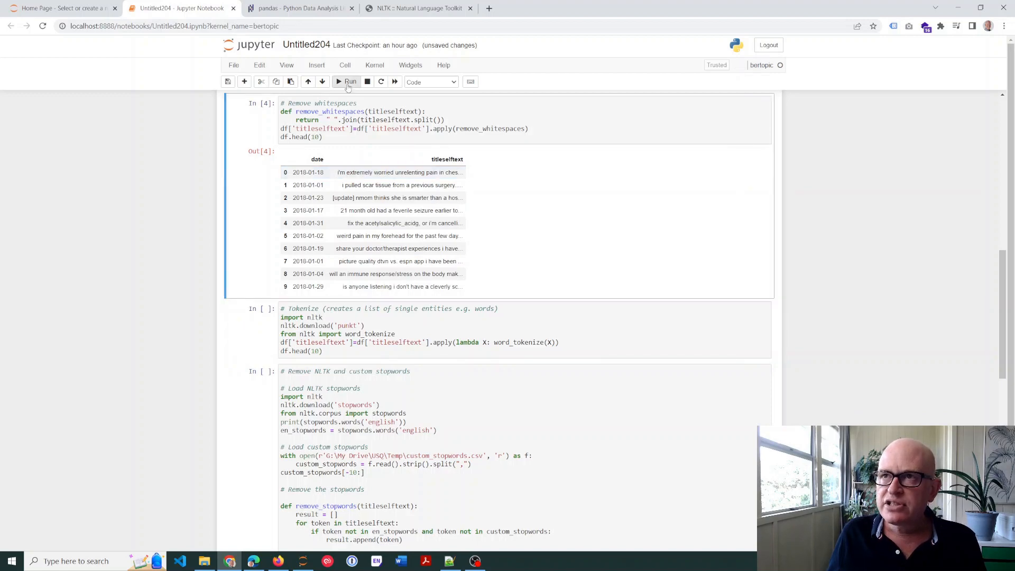
pyautogui.click(350, 82)
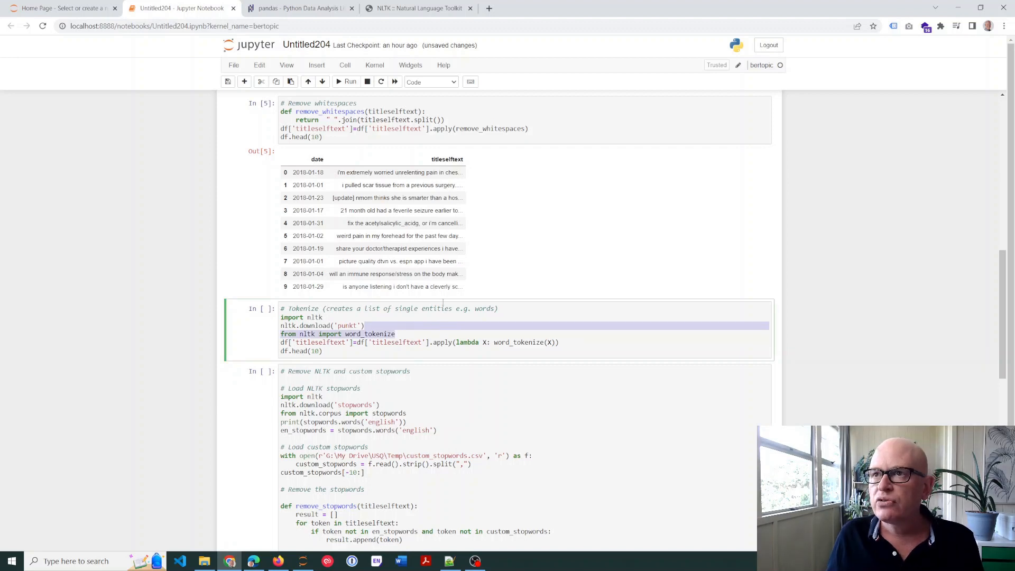
# Run the tokenize cell producing word lists with punkt, then save the notebook
pyautogui.click(350, 82)
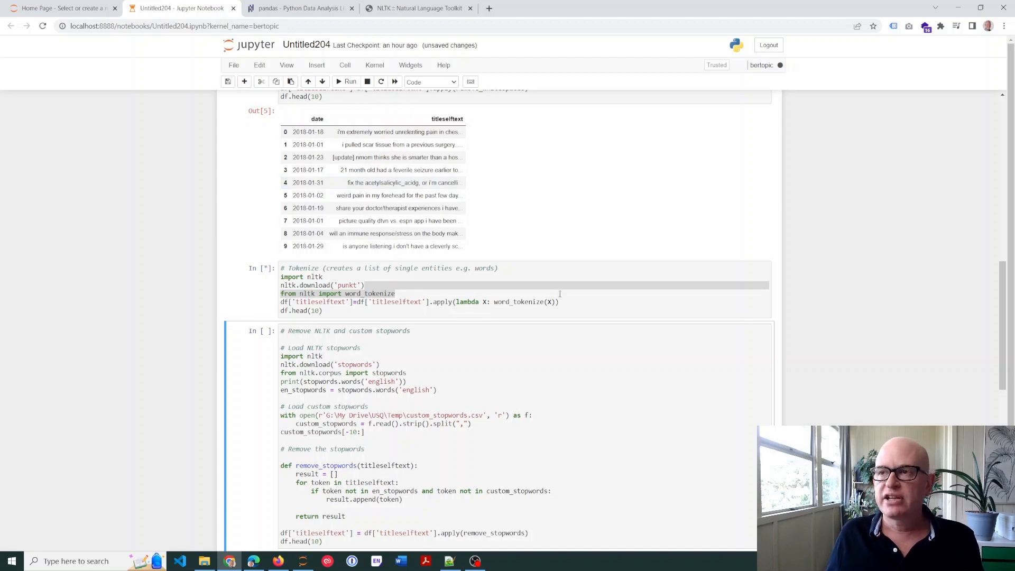
pyautogui.click(350, 81)
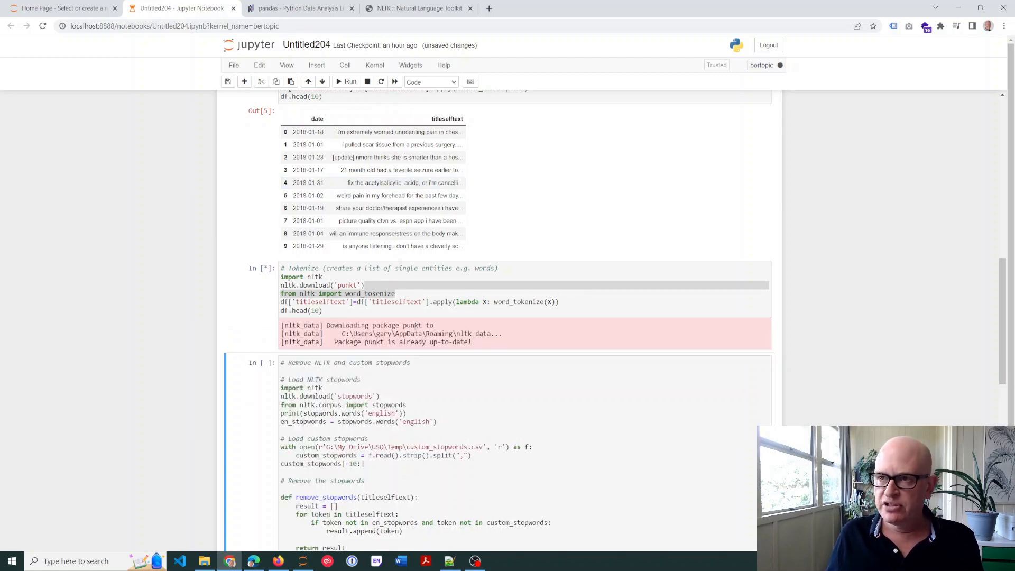
pyautogui.click(350, 81)
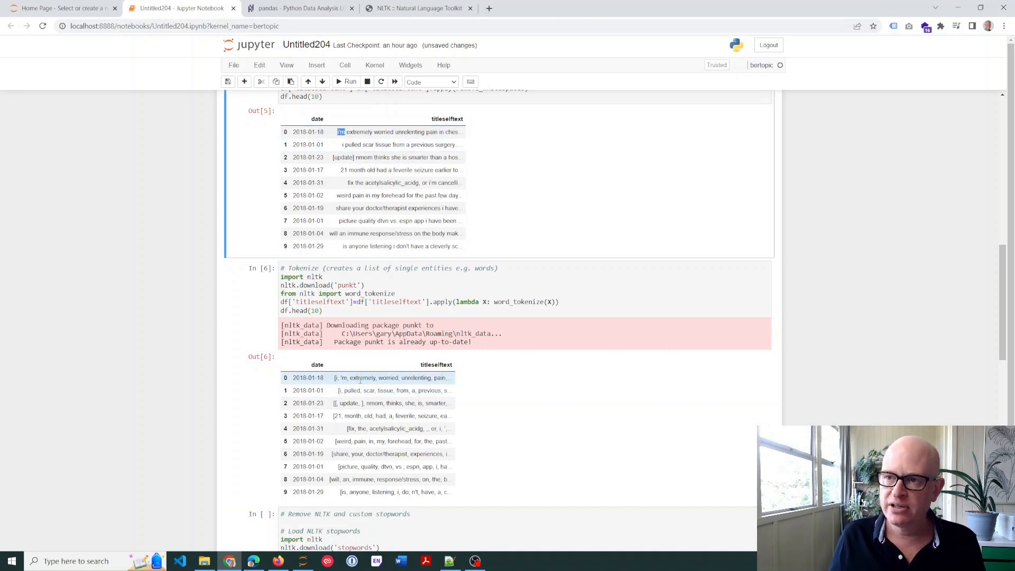
pyautogui.press('ctrl+s')
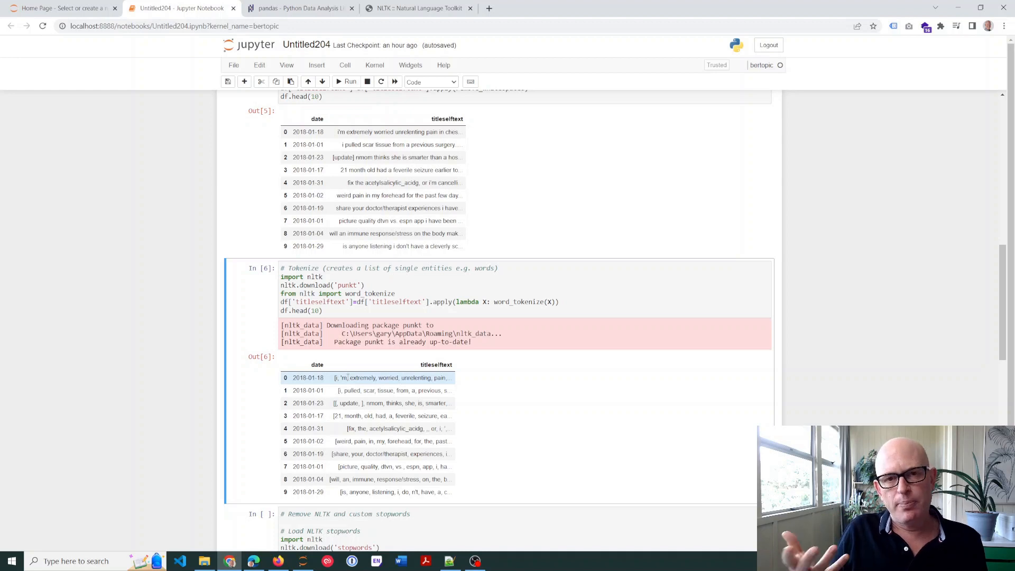
pyautogui.moveTo(350, 381)
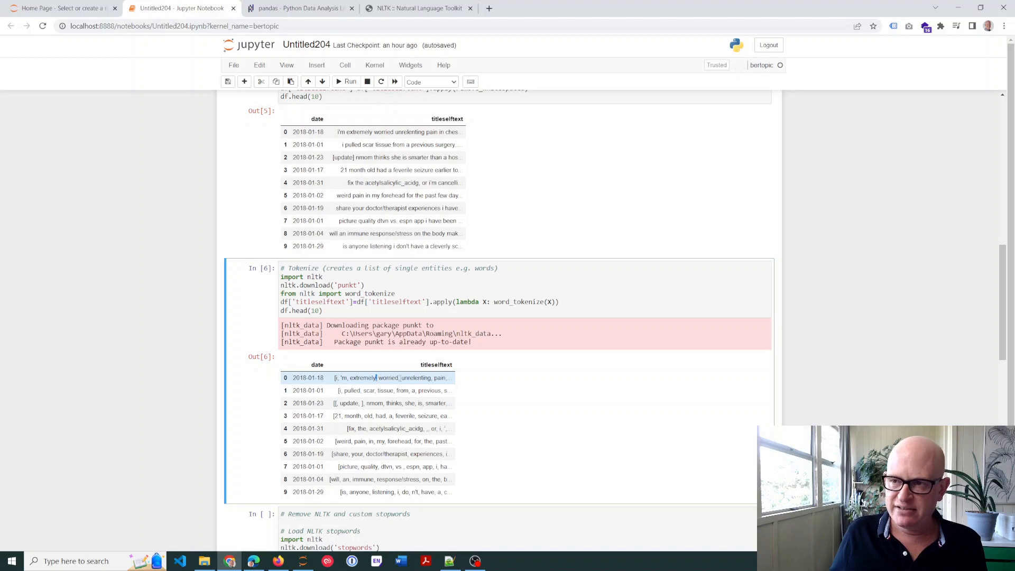
pyautogui.scroll(-3)
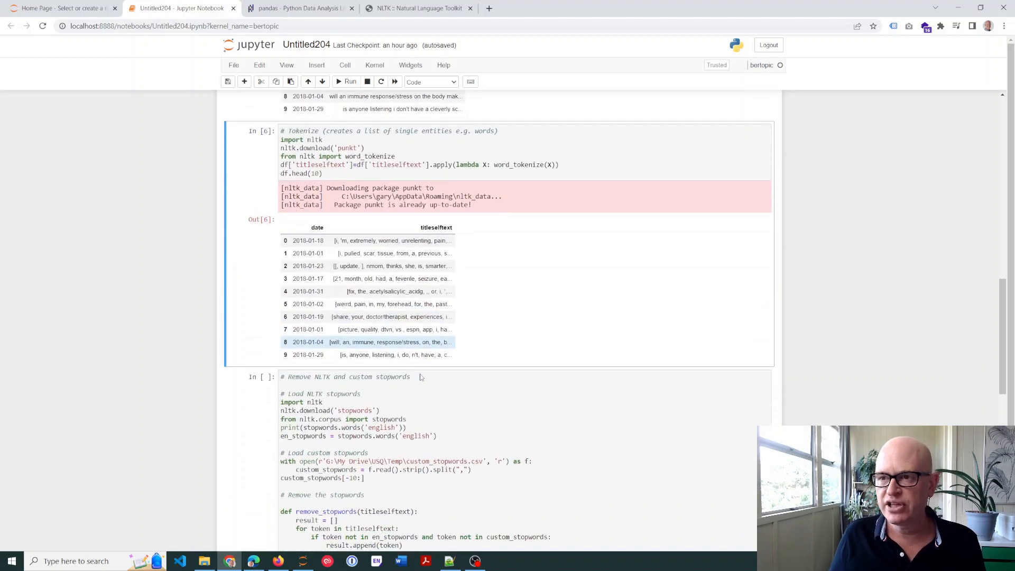
pyautogui.scroll(-3)
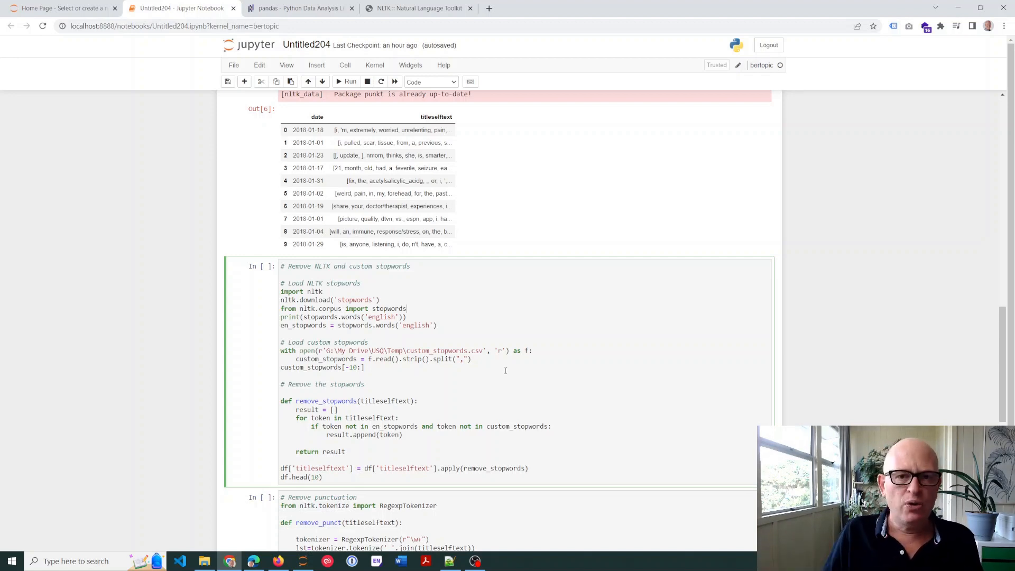
pyautogui.moveTo(453, 324)
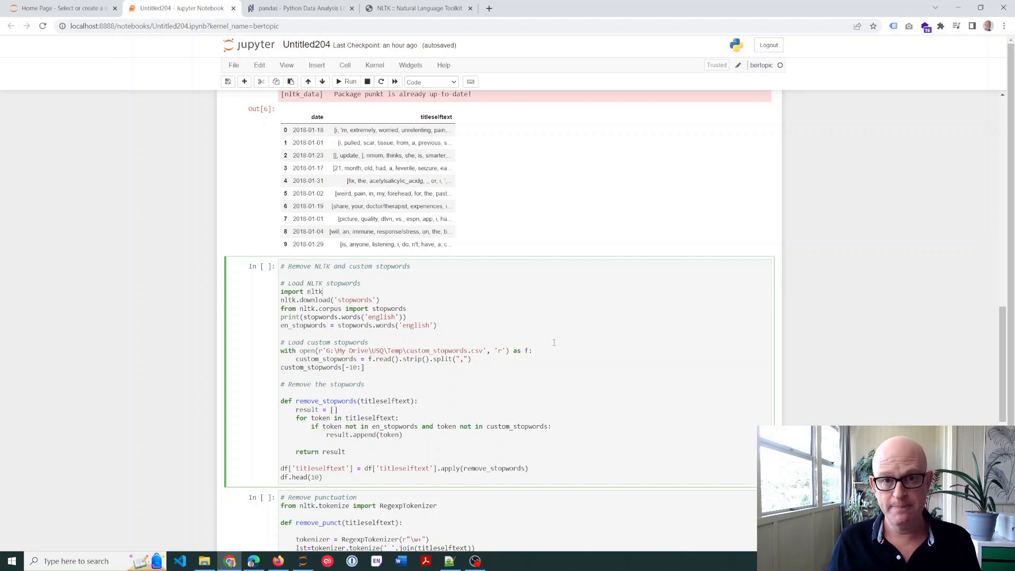
pyautogui.moveTo(570, 359)
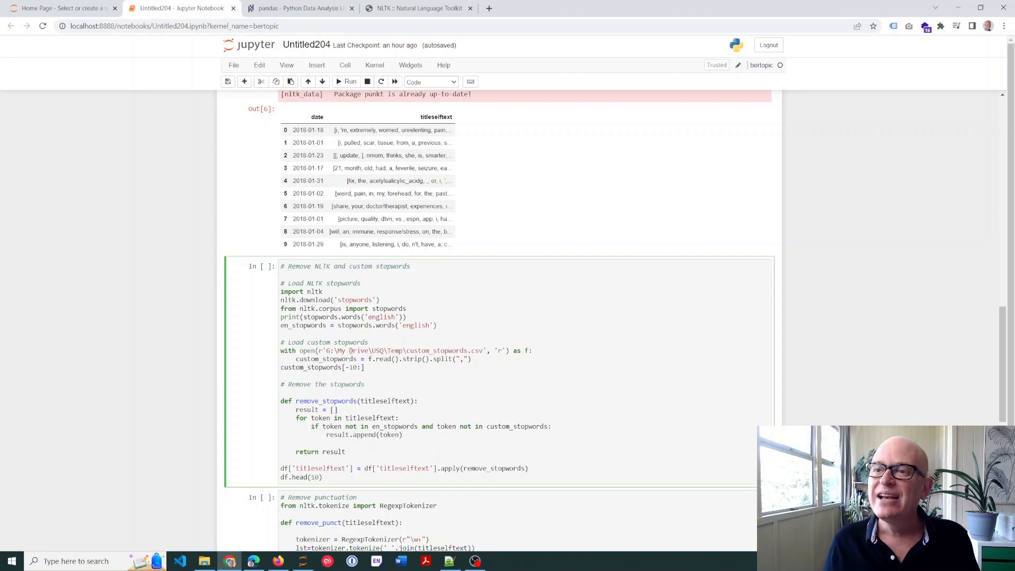
pyautogui.doubleClick(445, 350)
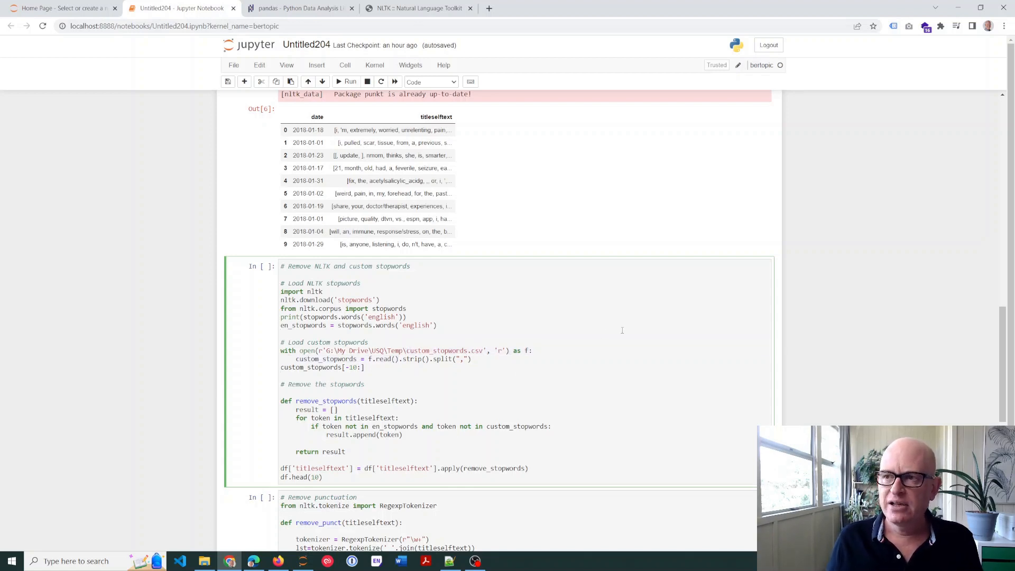
pyautogui.moveTo(596, 364)
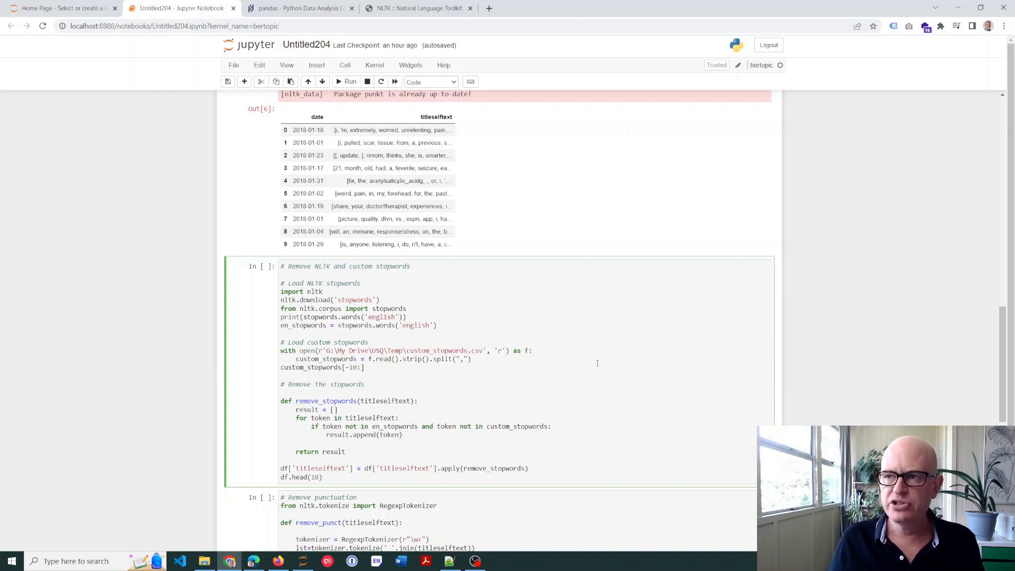
pyautogui.click(280, 334)
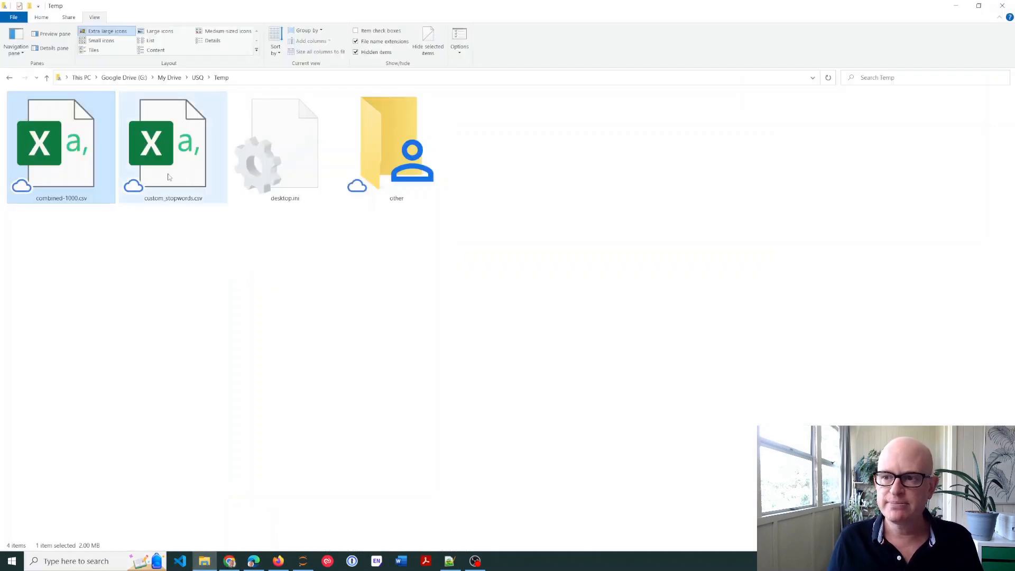
pyautogui.moveTo(172, 174)
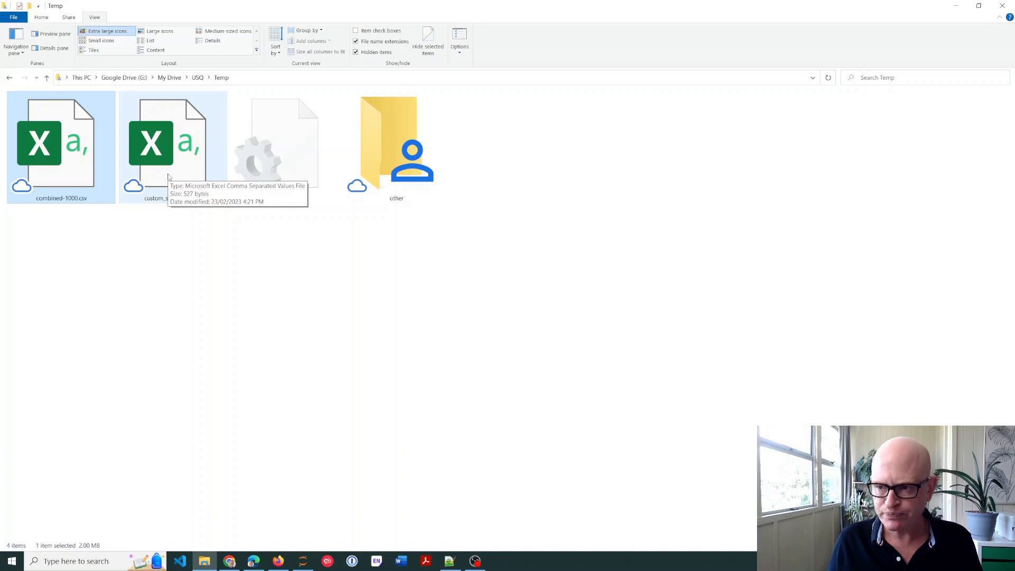
# Browse into the Temp folder showing custom_stopwords.csv beside combined-1000.csv
pyautogui.doubleClick(172, 147)
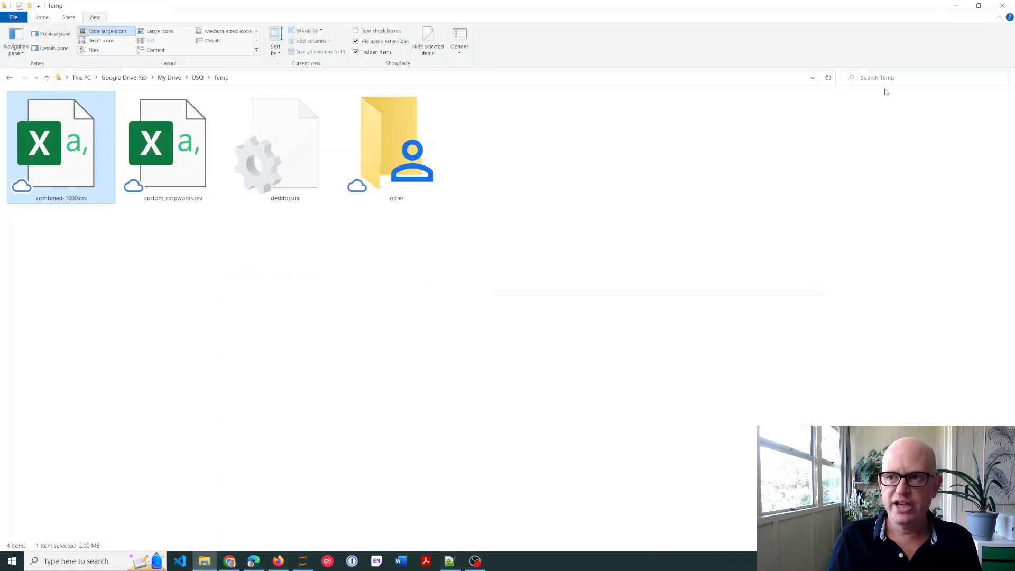
pyautogui.click(230, 560)
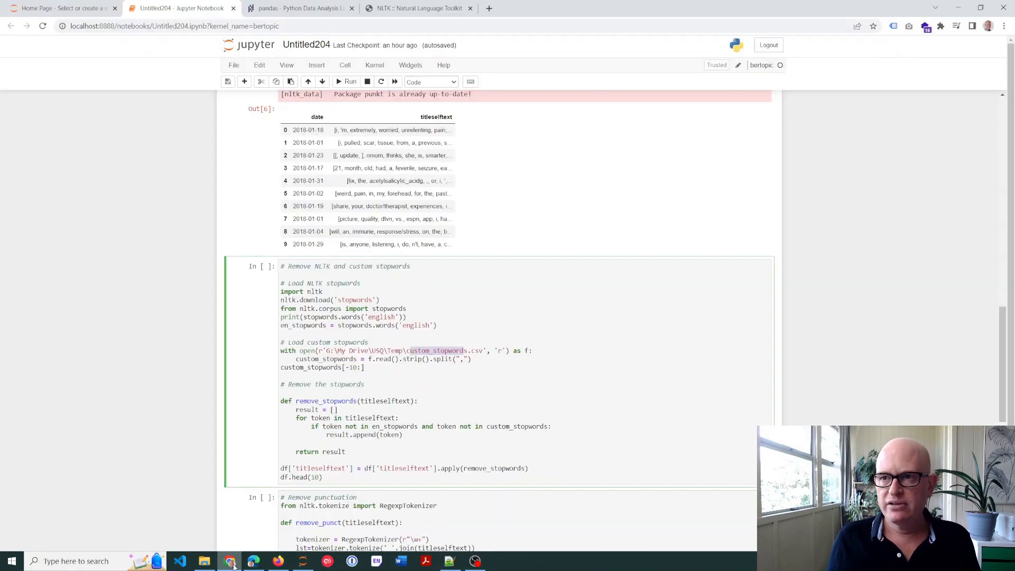
pyautogui.click(350, 81)
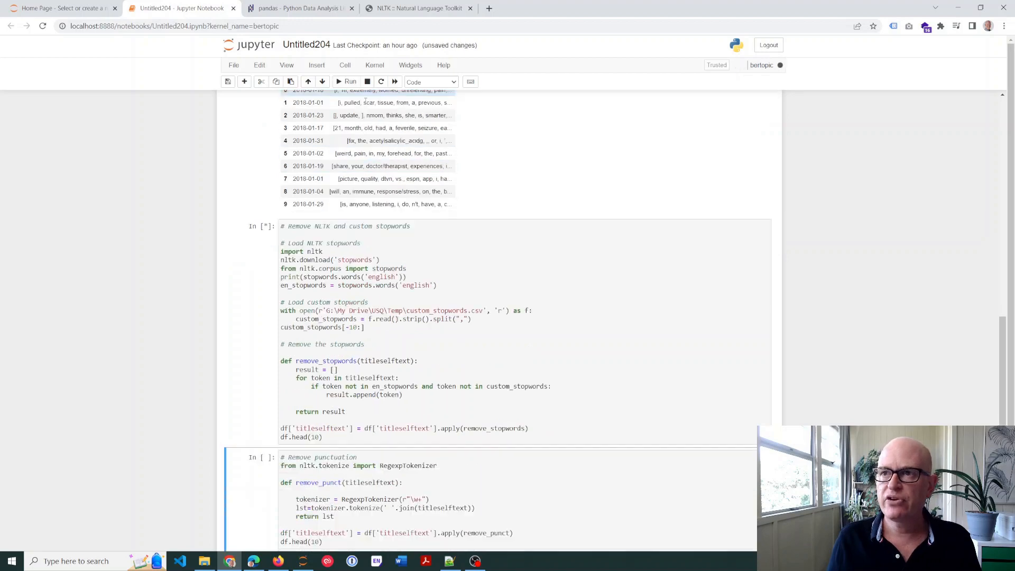
pyautogui.click(350, 82)
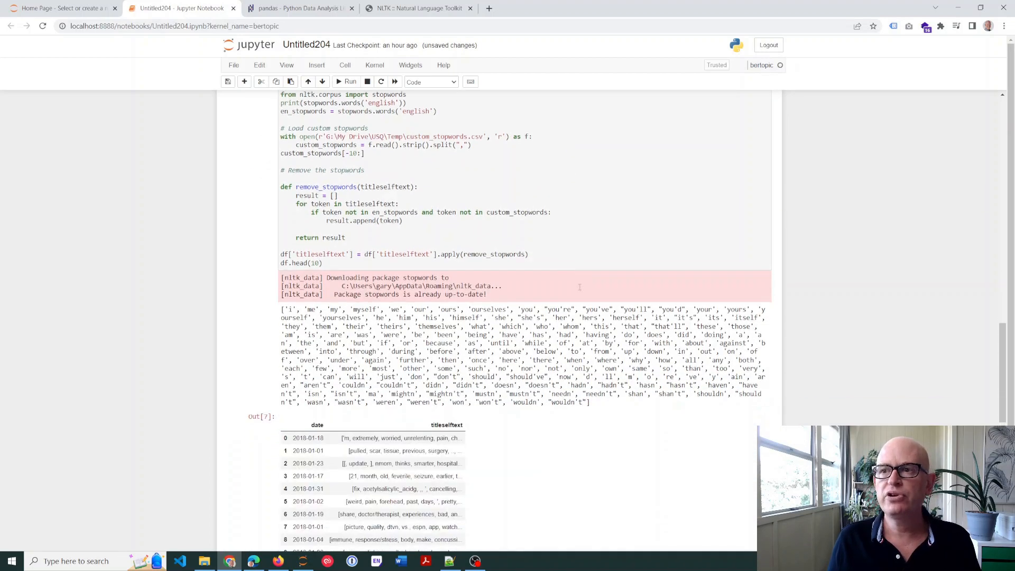
pyautogui.scroll(-3)
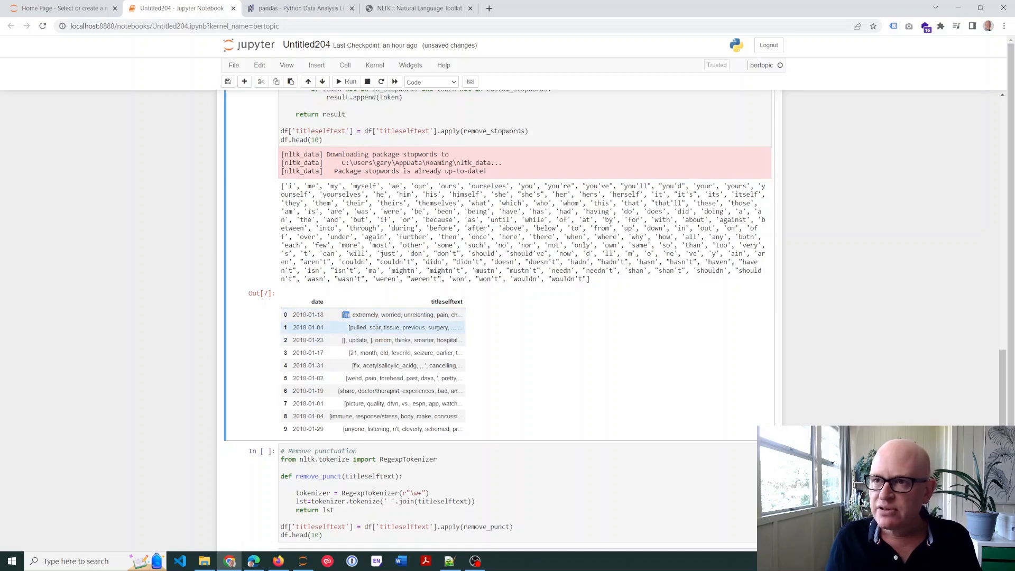
pyautogui.scroll(3)
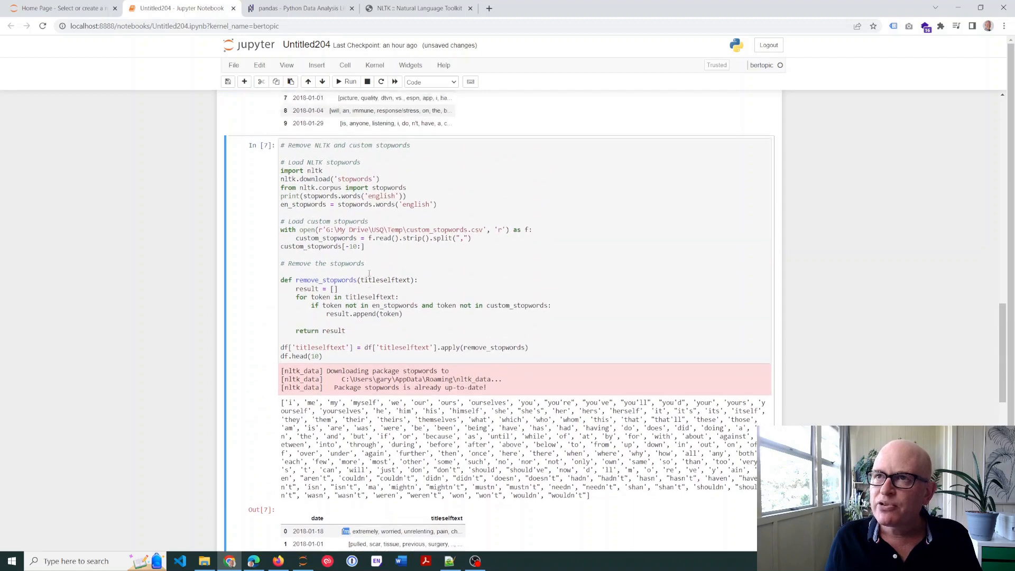
pyautogui.scroll(3)
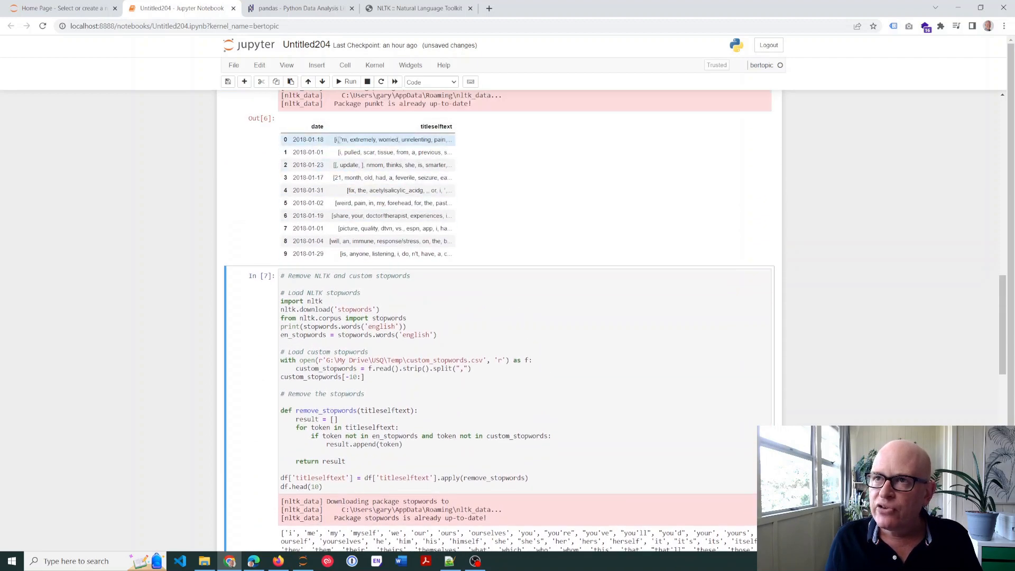
pyautogui.scroll(-3)
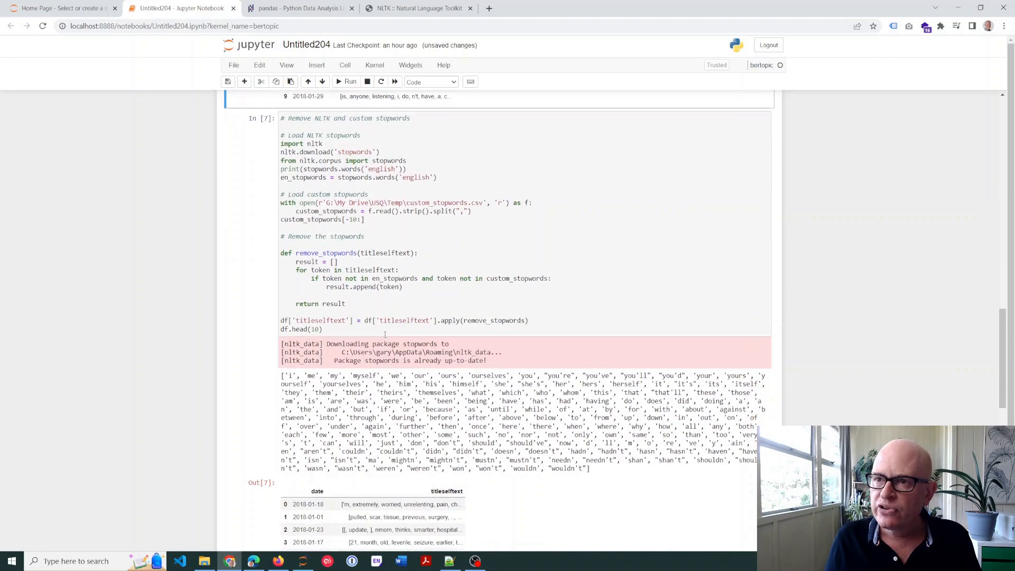
pyautogui.scroll(-3)
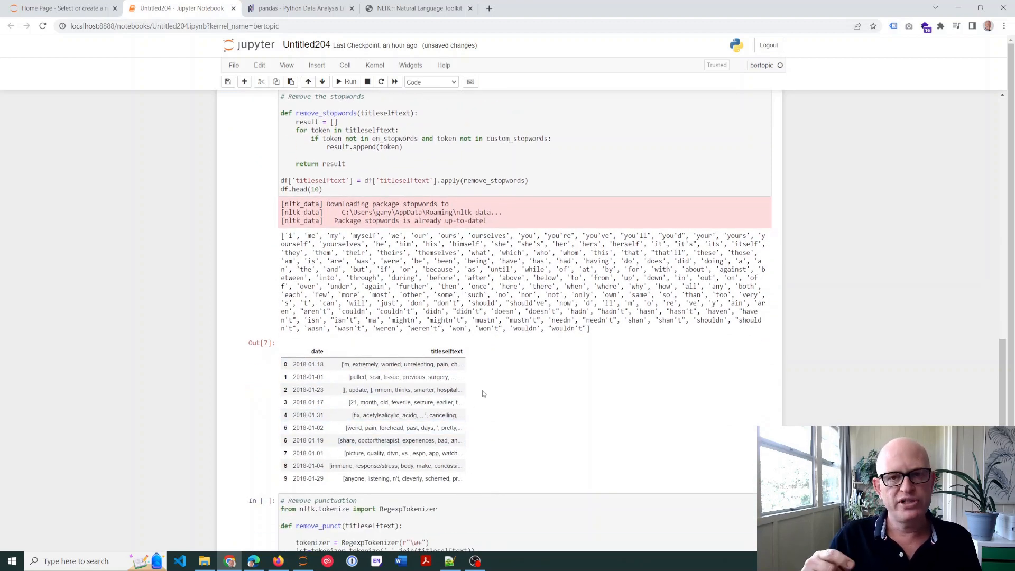
pyautogui.moveTo(516, 371)
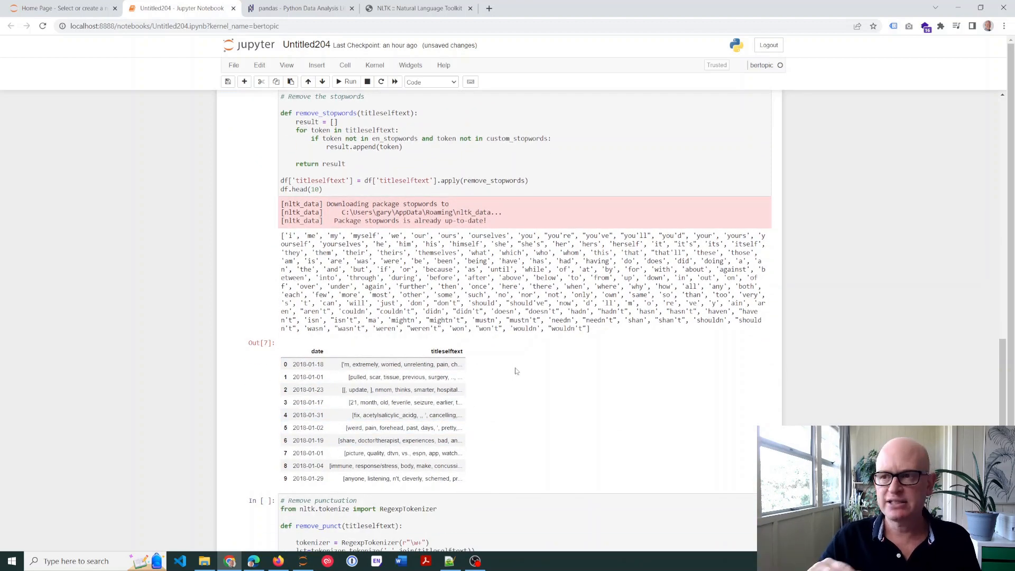
pyautogui.scroll(-3)
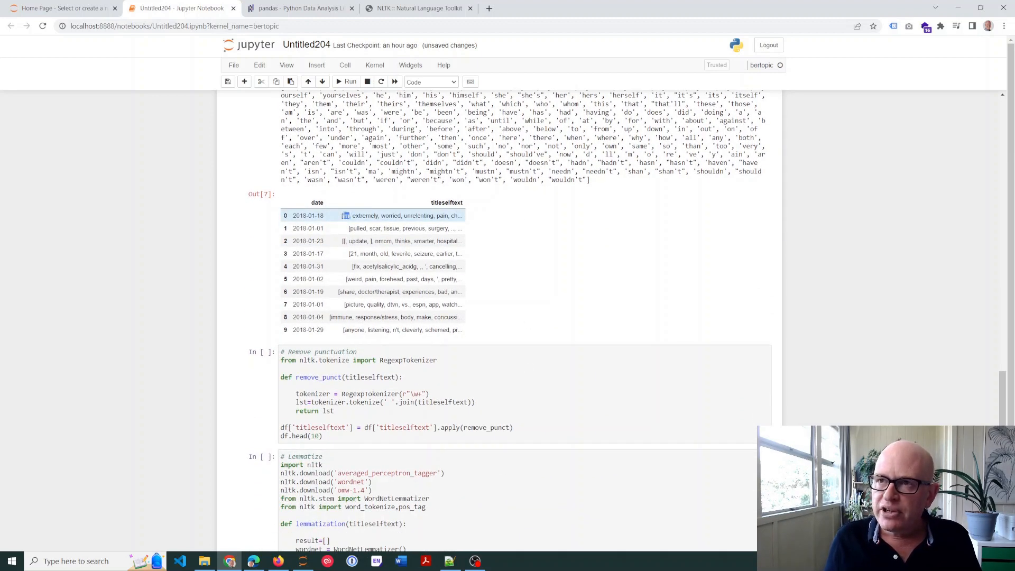
pyautogui.scroll(-3)
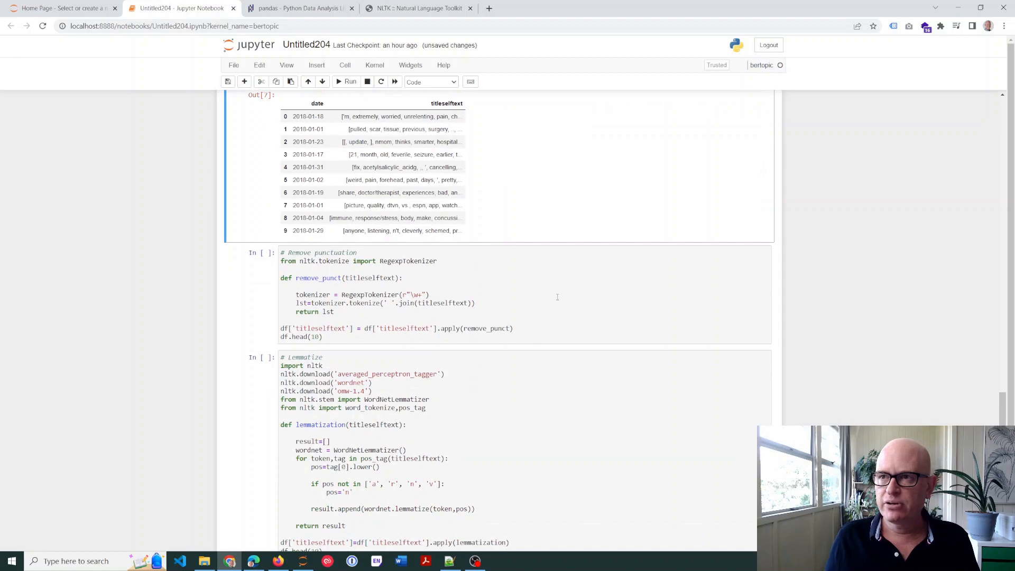
# Run the RegexpTokenizer cell as cell 8 so titleselftext word lists lose punctuation, and preview ten rows
pyautogui.click(489, 286)
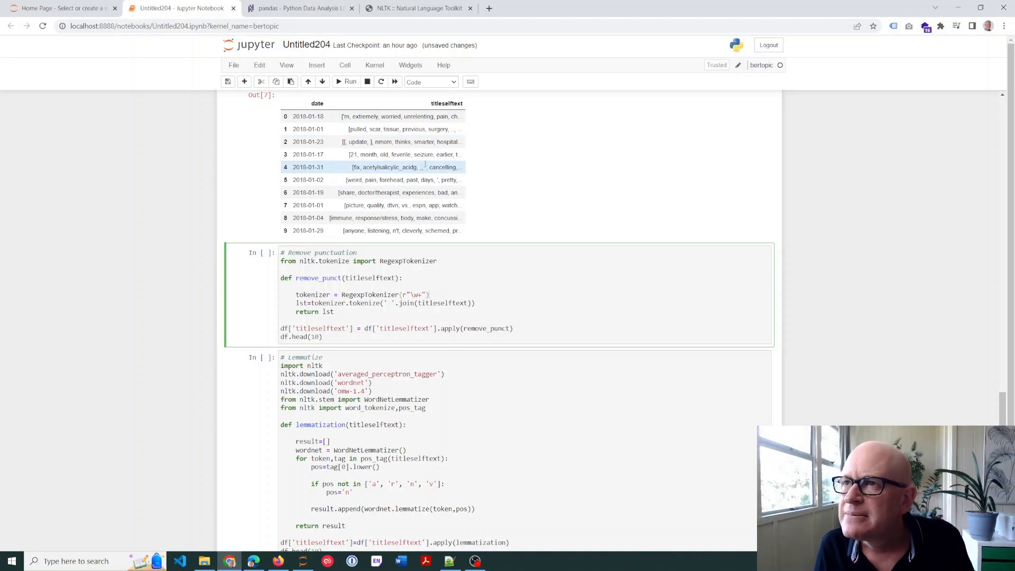
pyautogui.click(388, 180)
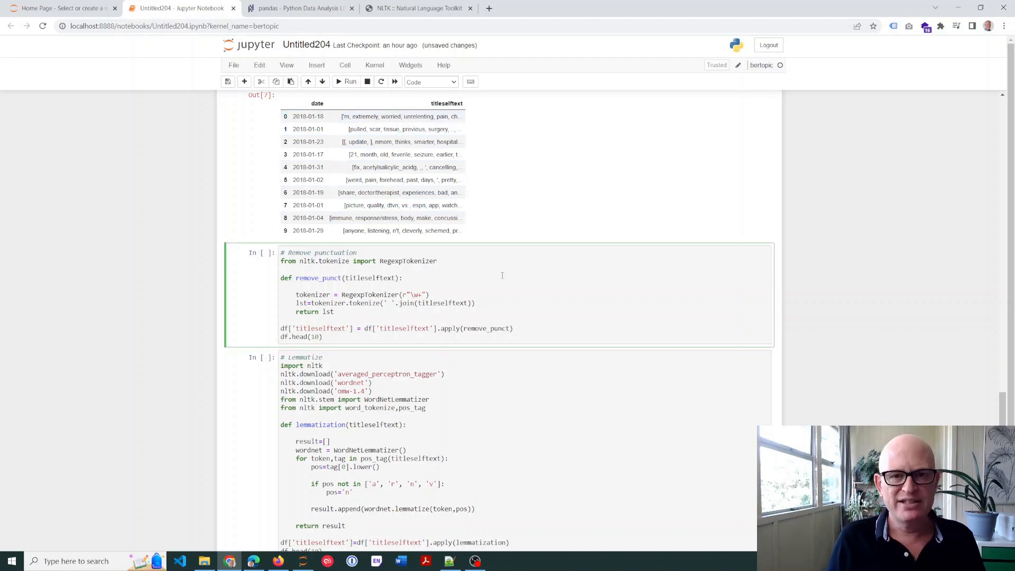
pyautogui.click(348, 82)
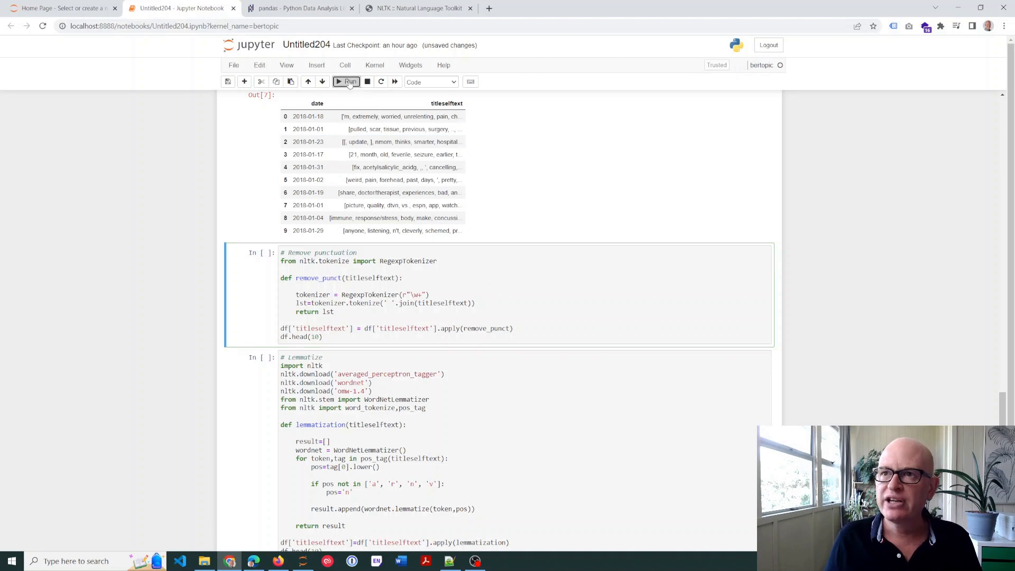
pyautogui.click(348, 82)
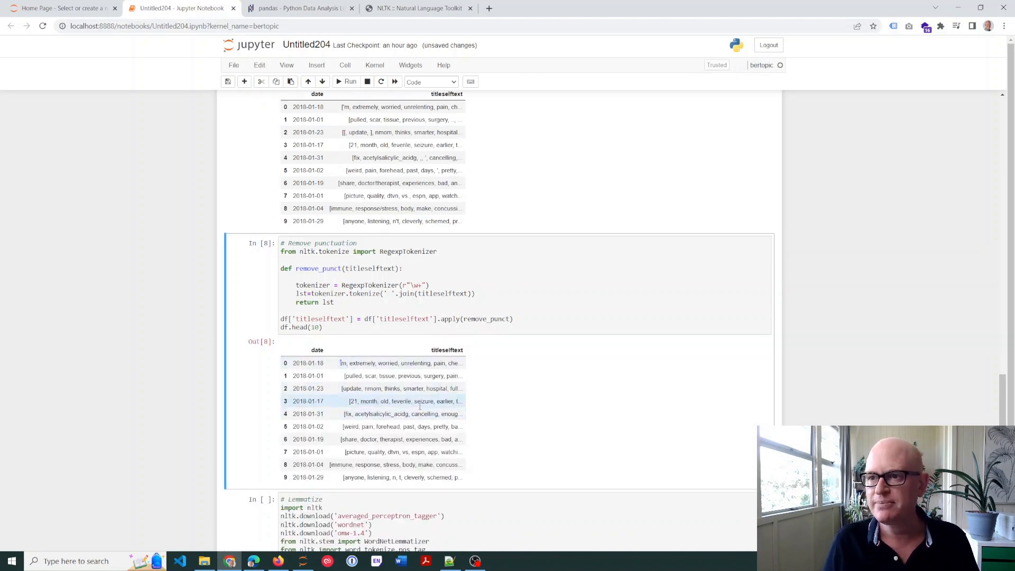
pyautogui.scroll(-3)
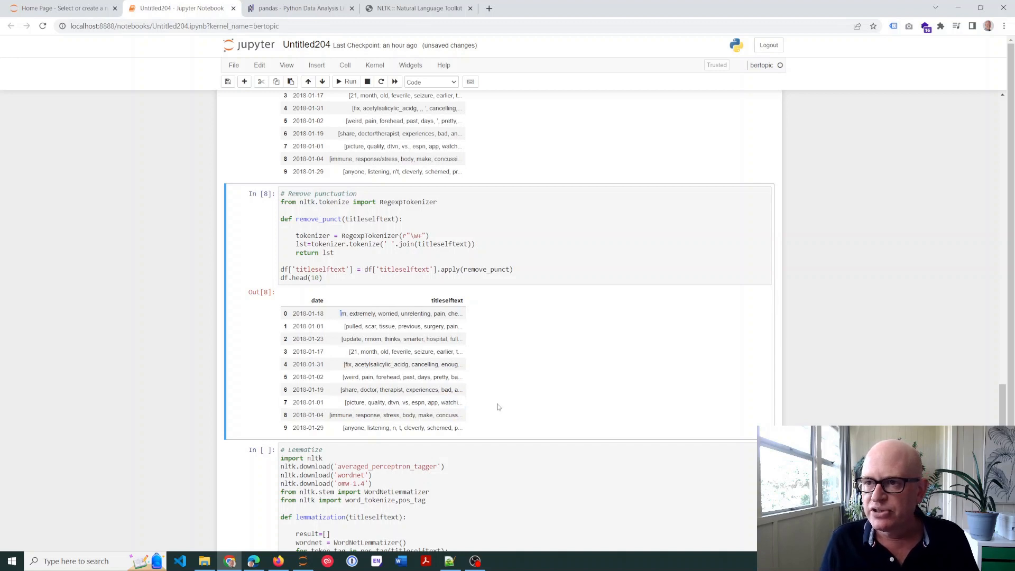
pyautogui.scroll(-3)
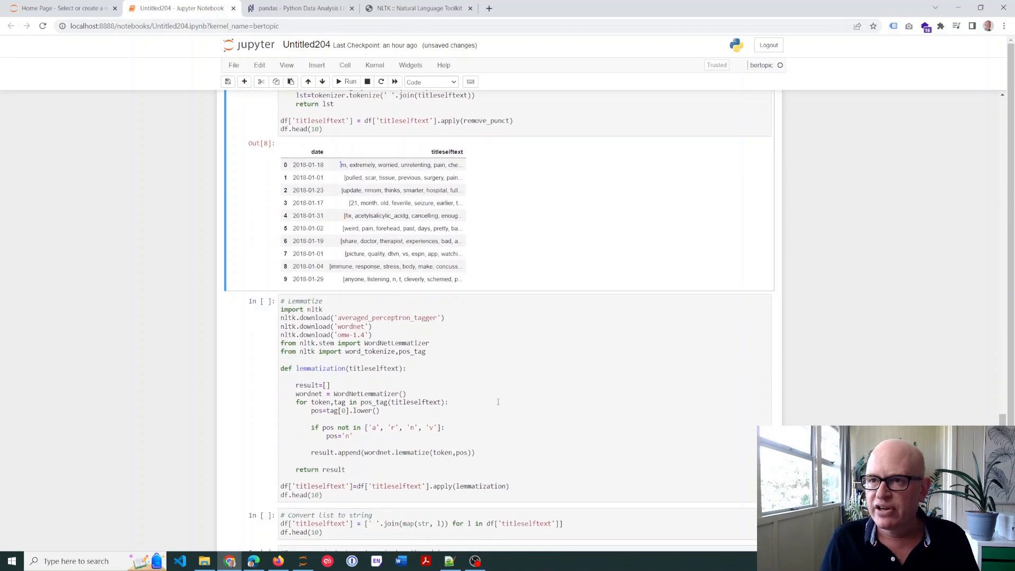
# Run the lemmatization cell as cell 9, NLTK reporting packages up to date
pyautogui.scroll(-3)
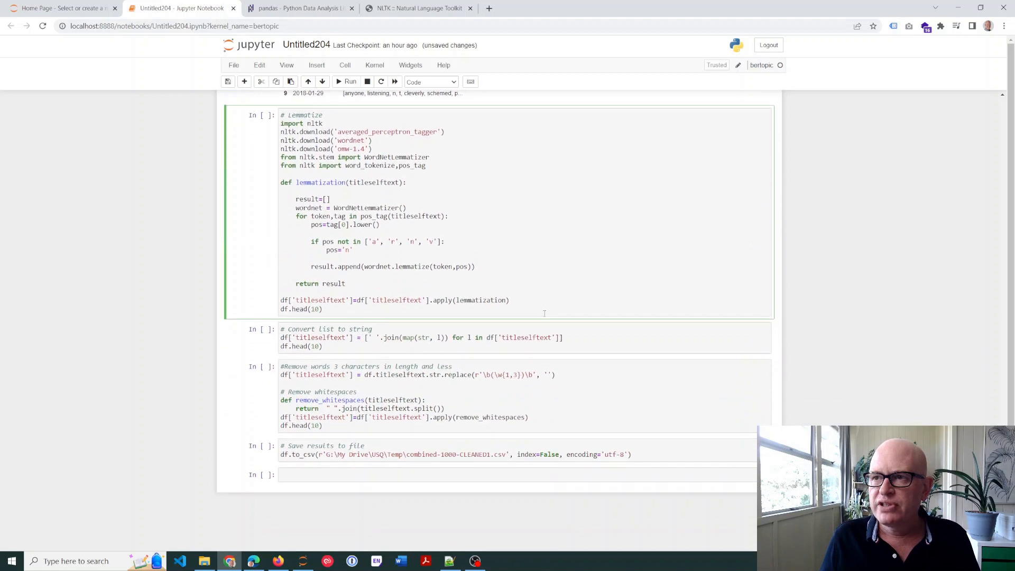
pyautogui.scroll(3)
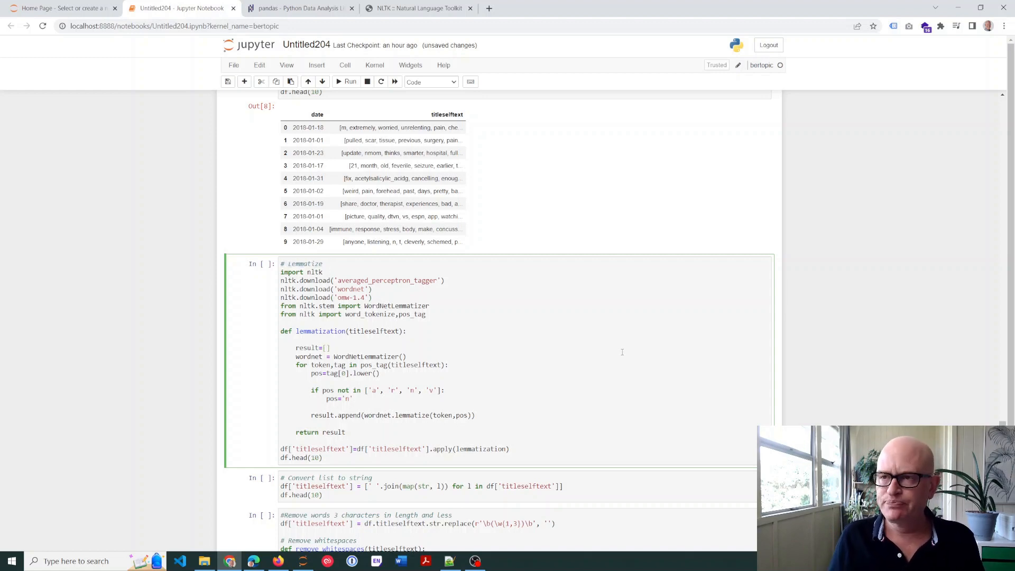
pyautogui.scroll(-3)
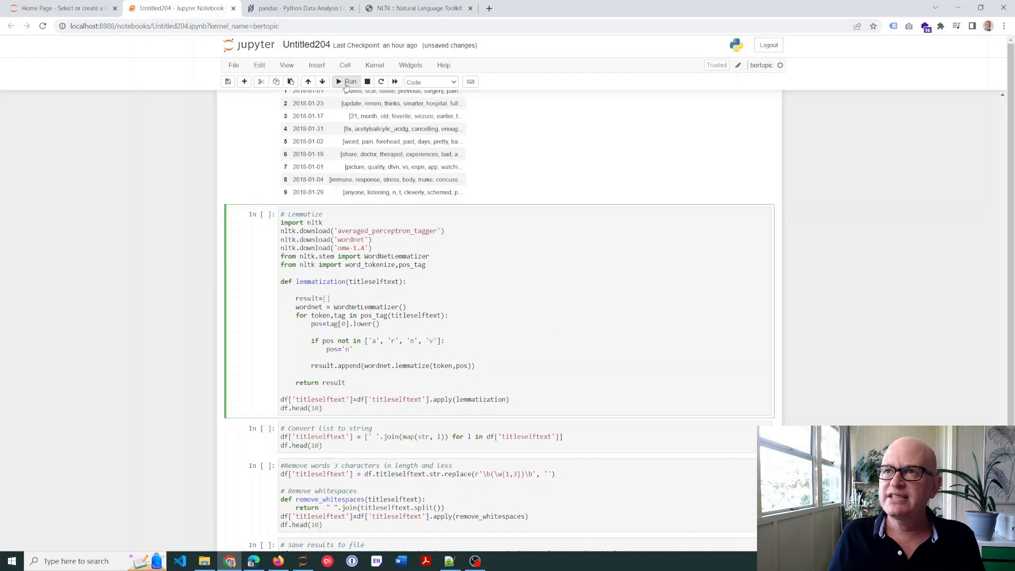
pyautogui.click(350, 81)
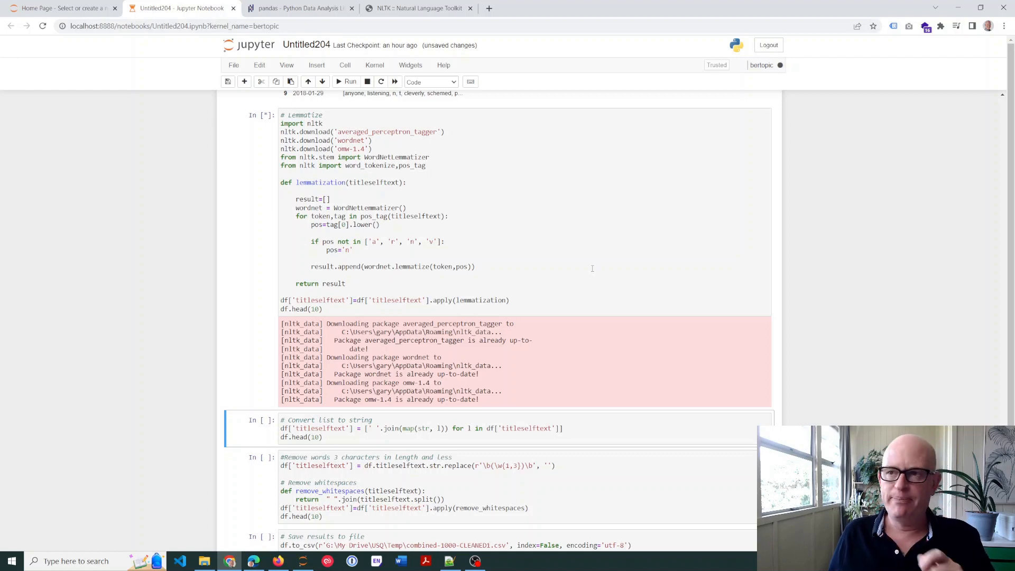
# Run cell 10 to join each row's titleselftext tokens back into one plain string
pyautogui.click(350, 81)
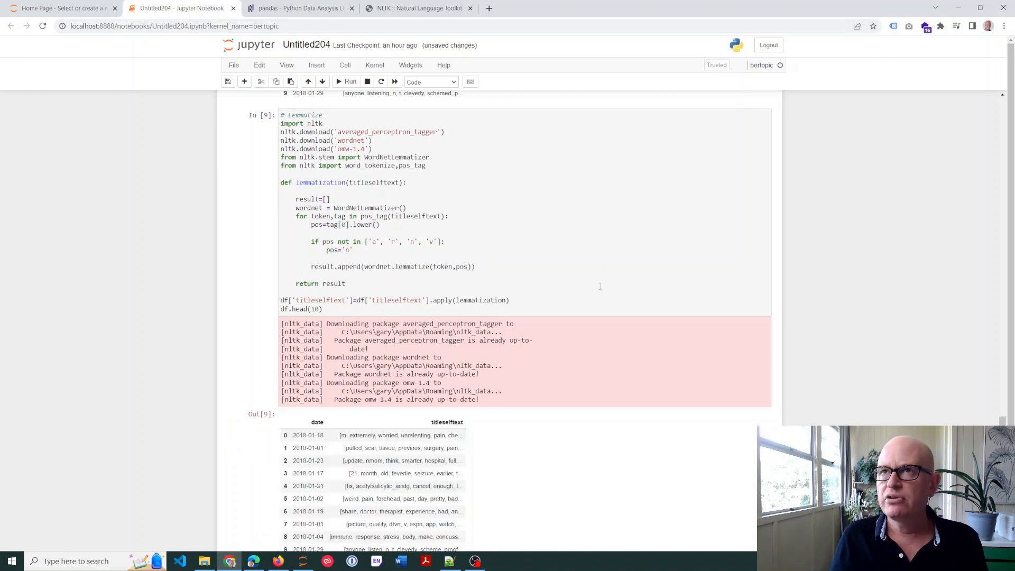
pyautogui.scroll(-3)
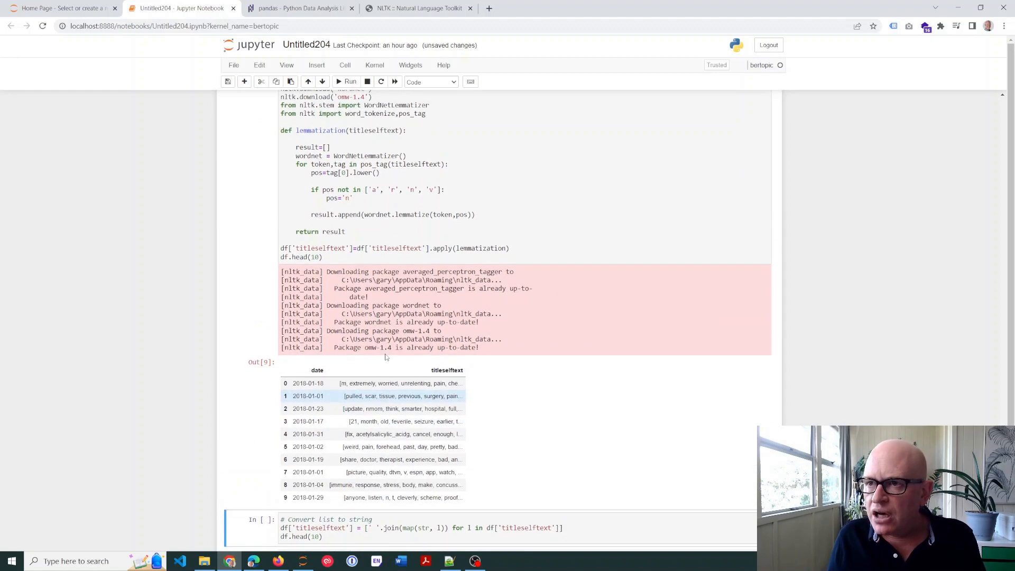
pyautogui.scroll(3)
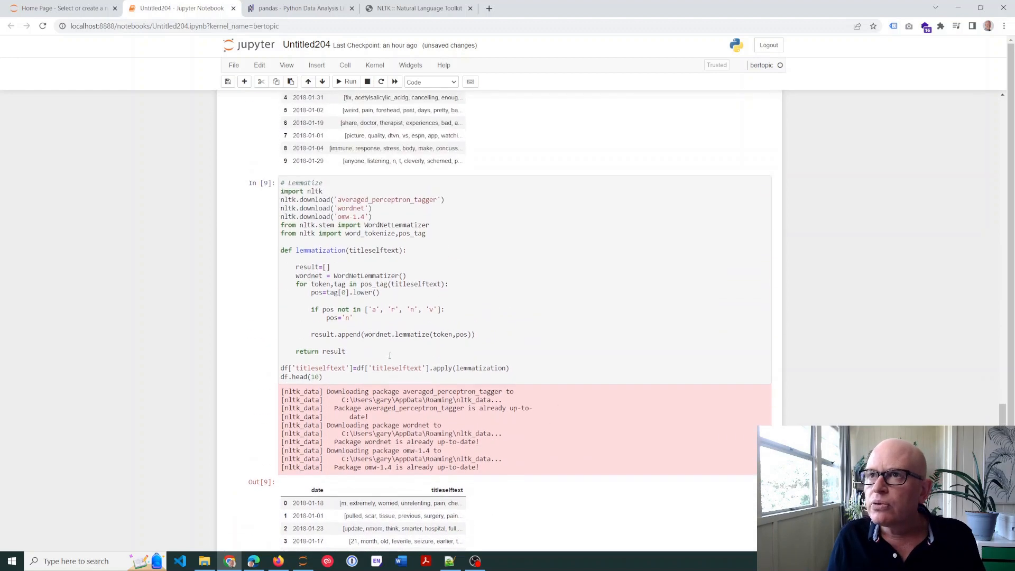
pyautogui.scroll(3)
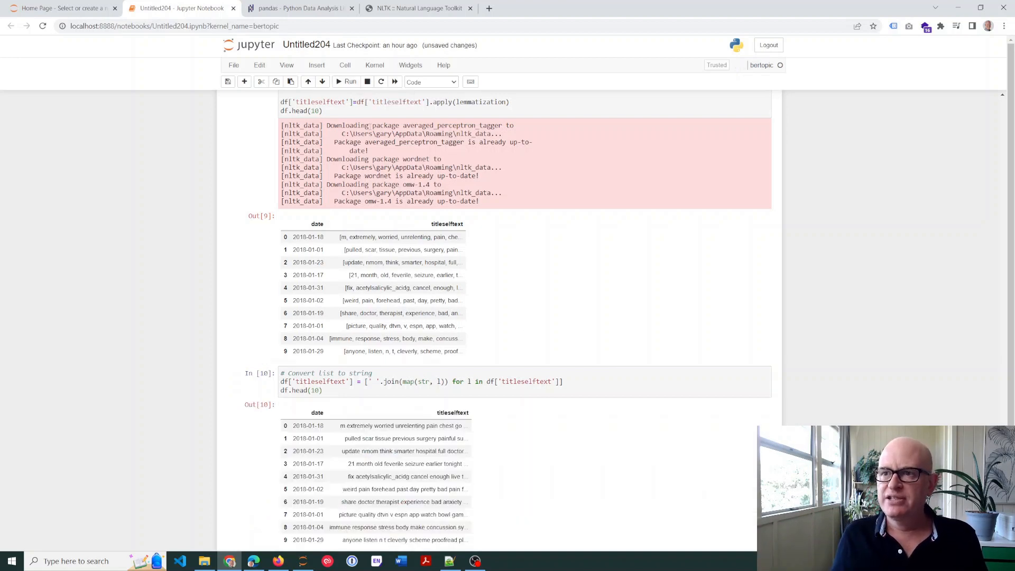
# Run cell 11 dropping words of three characters or fewer and extra spaces, yielding ten cleaned rows with a FutureWarning
pyautogui.scroll(-3)
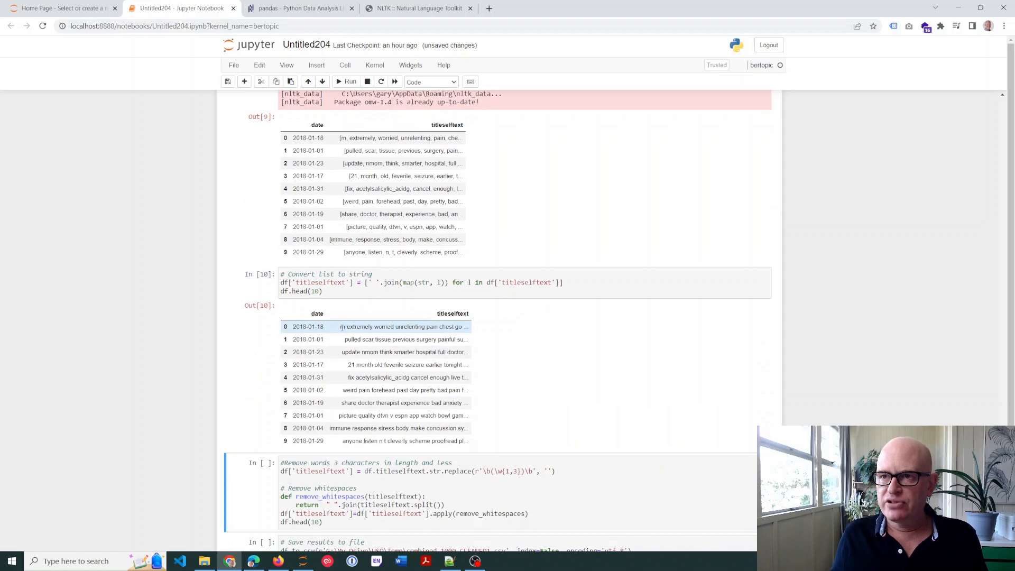
pyautogui.scroll(-3)
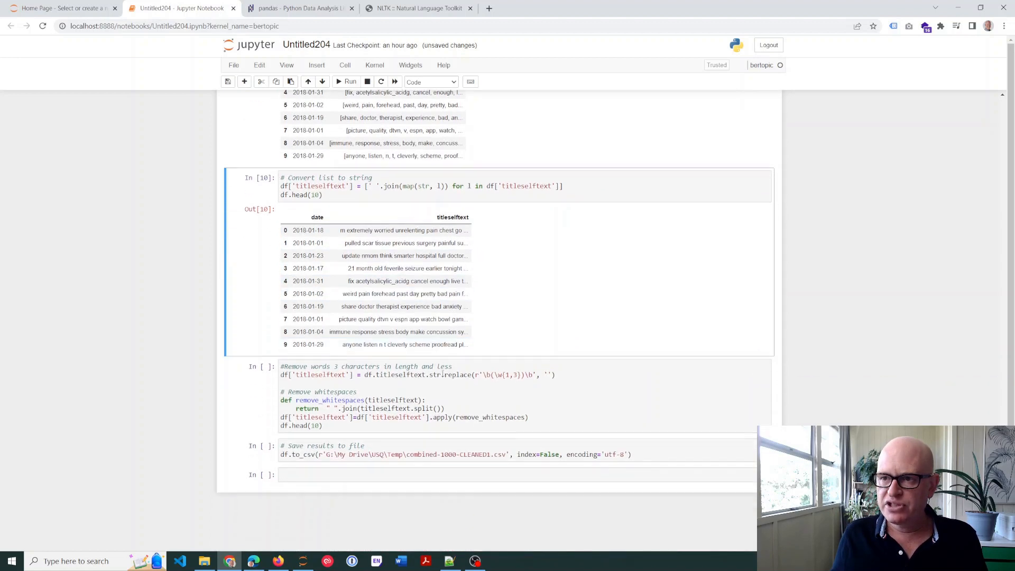
pyautogui.click(593, 378)
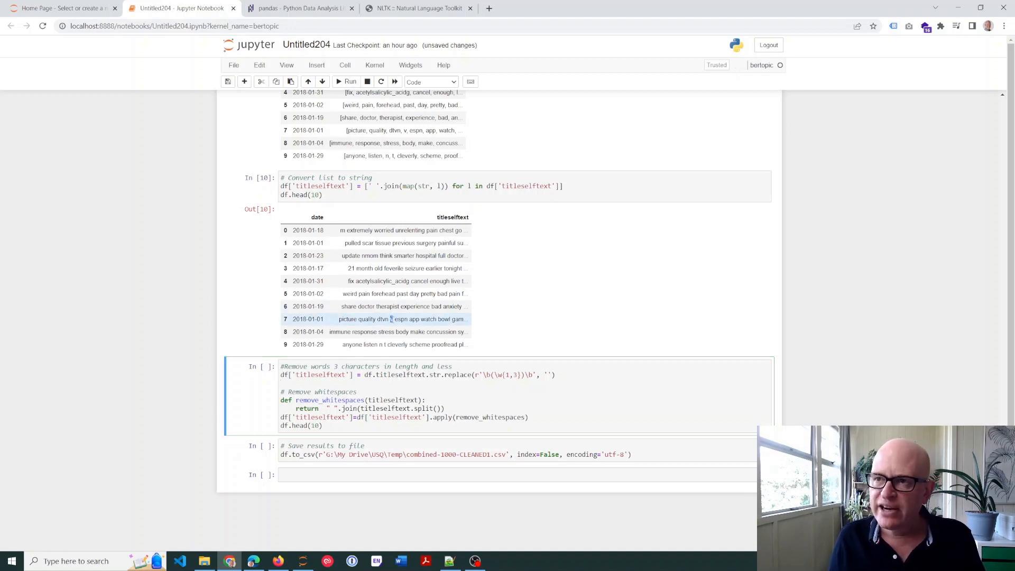
pyautogui.click(387, 318)
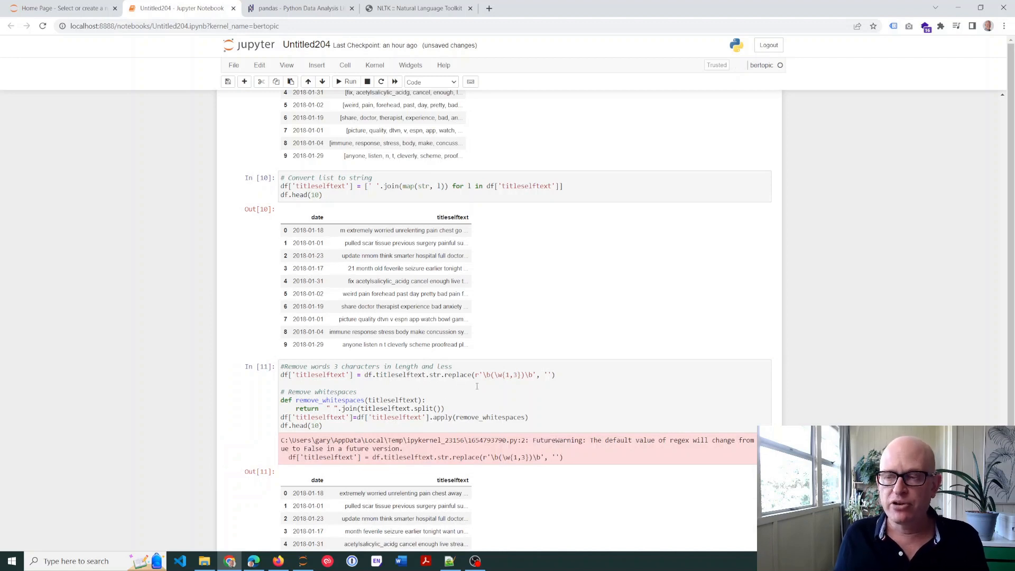
# Run cell 12 to save the cleaned data as combined-1000-CLEANED2.csv
pyautogui.scroll(-3)
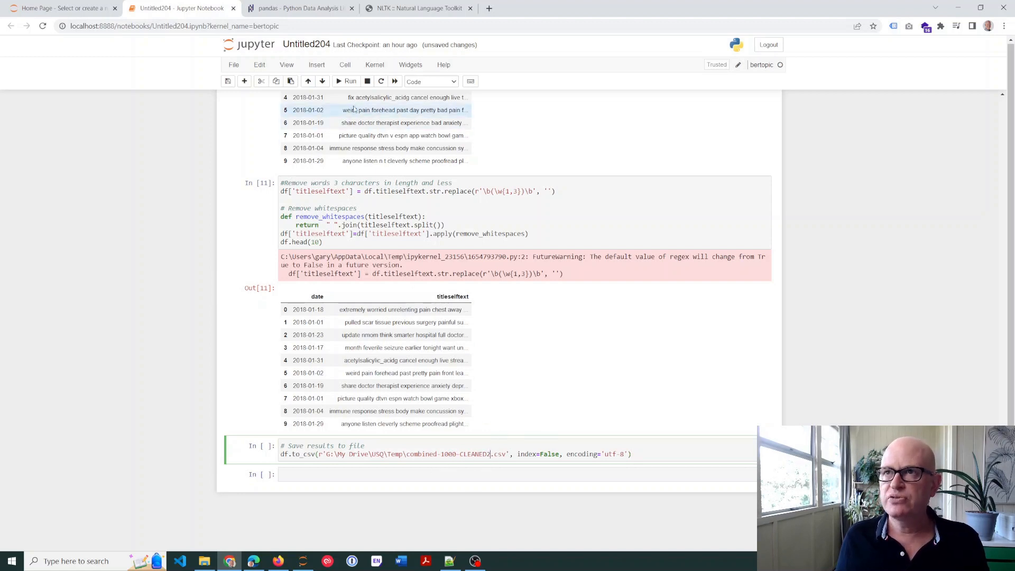
pyautogui.click(349, 81)
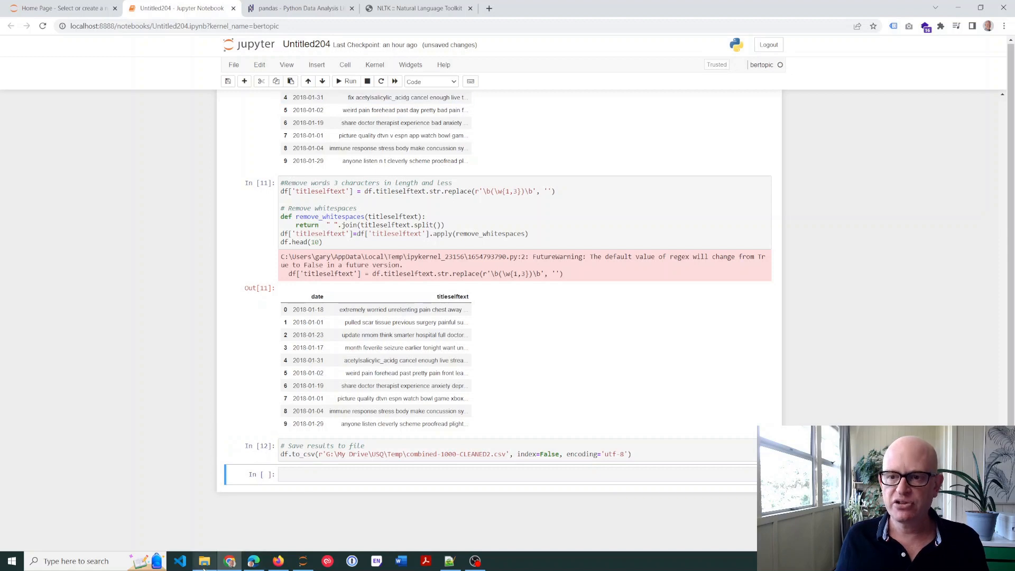
# Open combined-1000-CLEANED2.csv from File Explorer in Excel
pyautogui.click(204, 560)
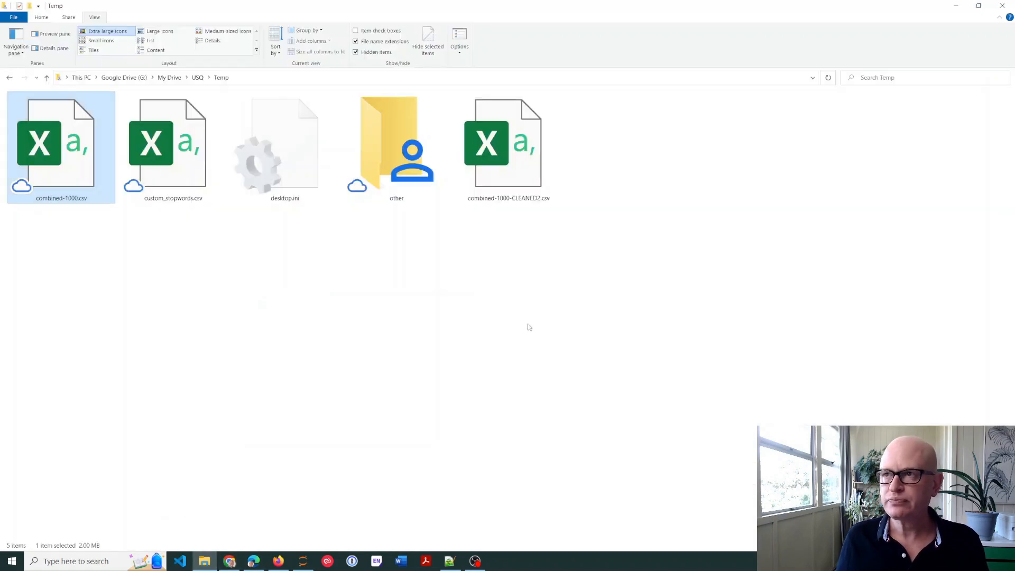
pyautogui.click(507, 147)
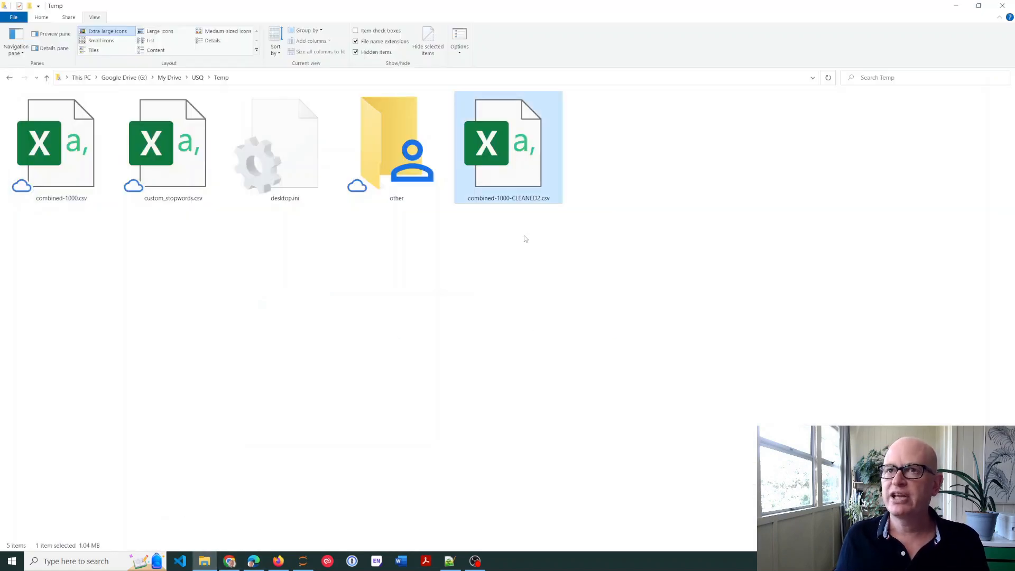
pyautogui.doubleClick(508, 143)
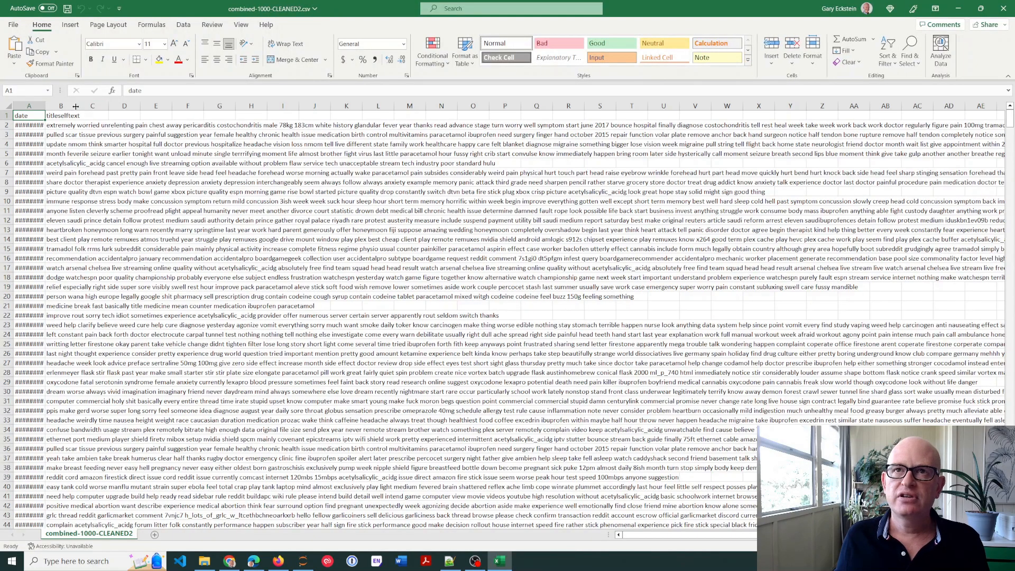
# Widen column B (titleselftext) and select B2 to read the first cleaned post's full text
pyautogui.moveTo(75, 105); pyautogui.dragTo(248, 105)
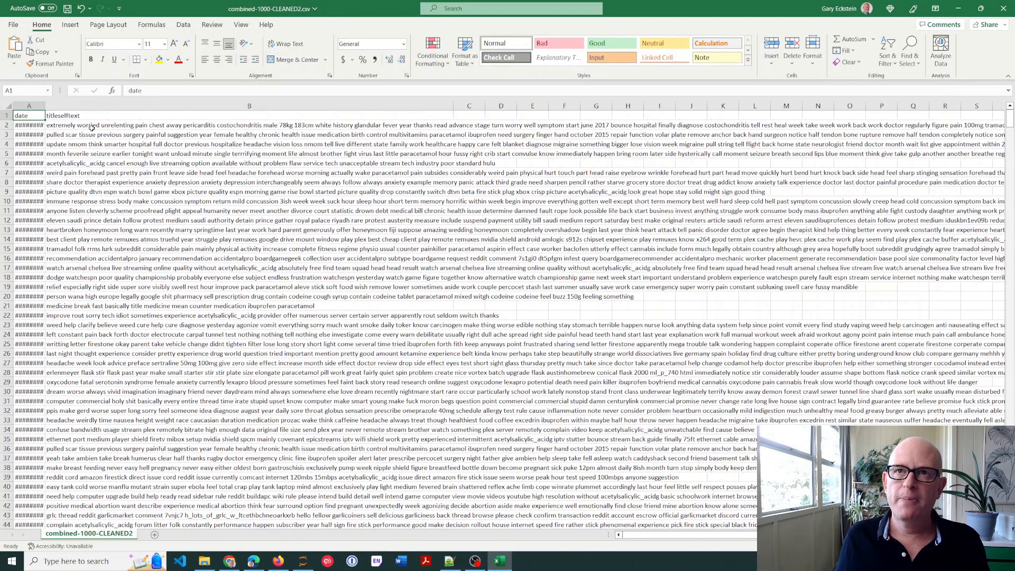
pyautogui.click(248, 124)
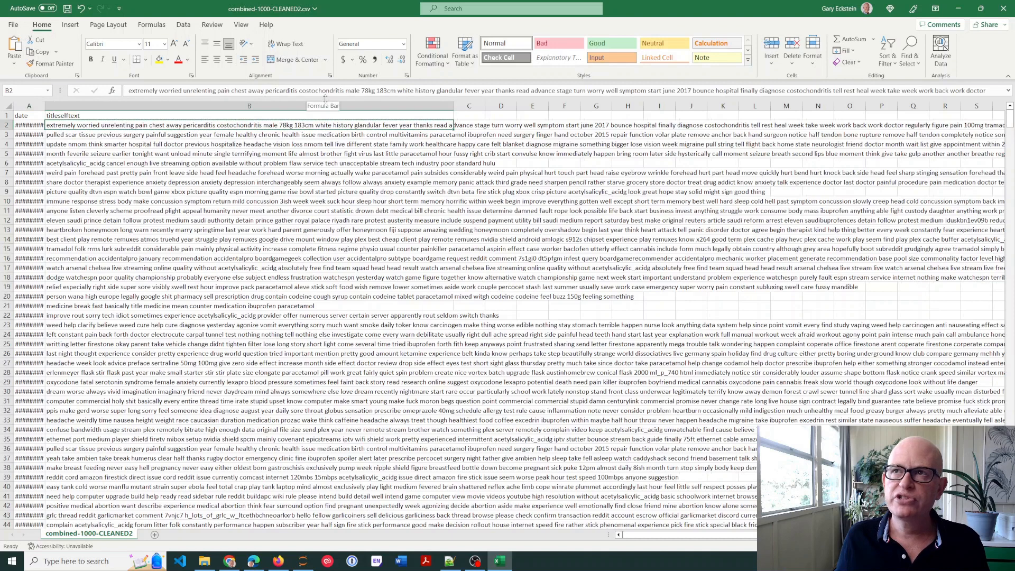